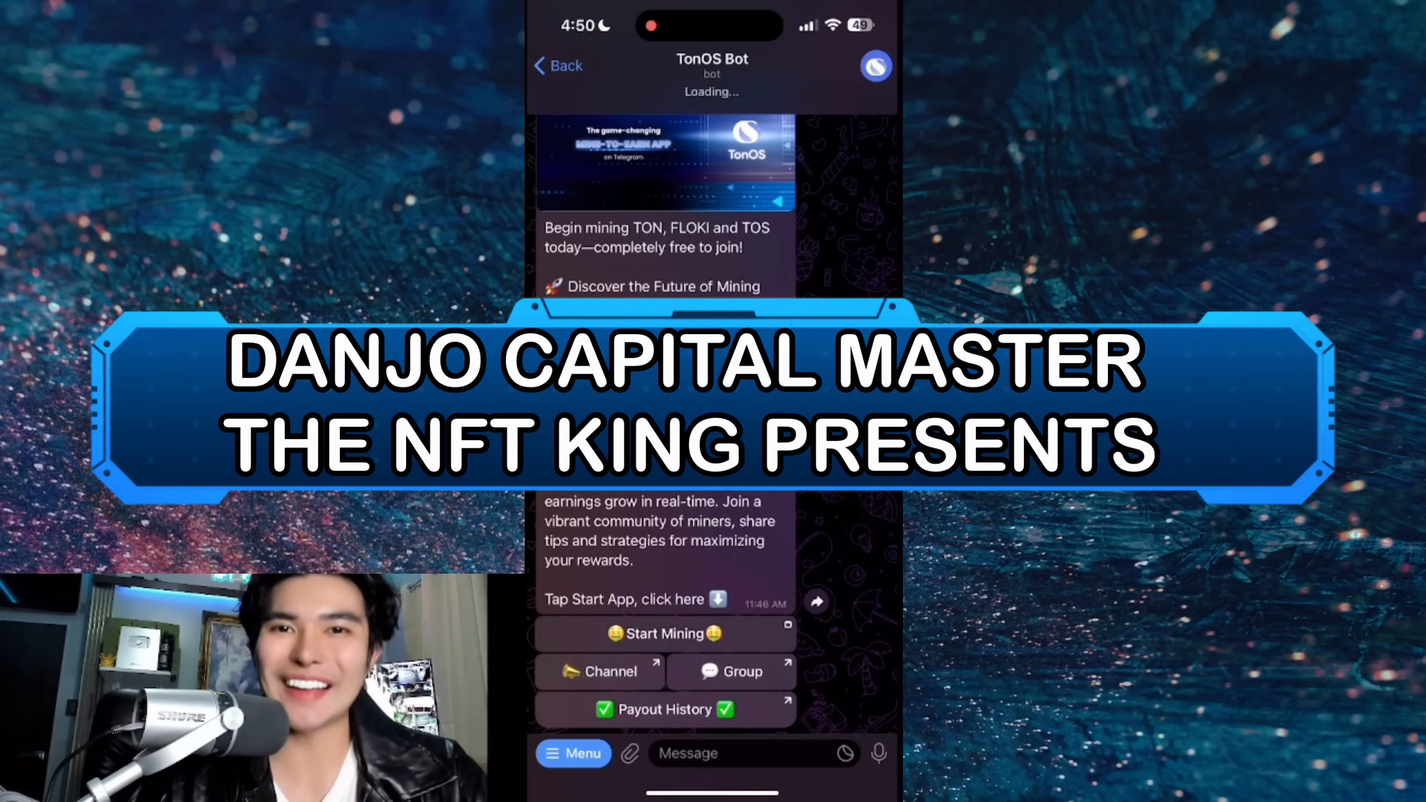
Launch the TonOS mini app and open Mining Booster, showing Core i5 at 1.51 TON for 30 days
left_click(664, 633)
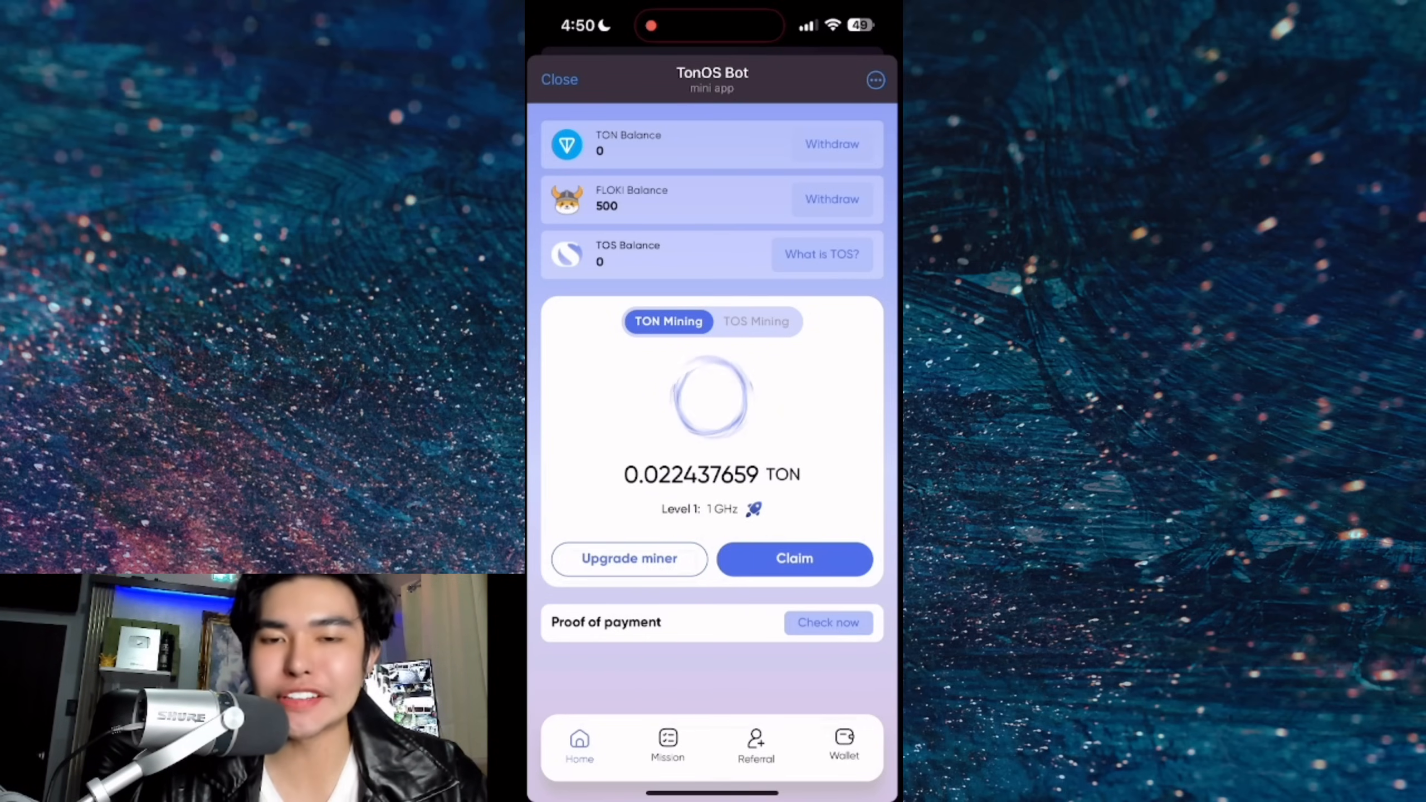
left_click(756, 320)
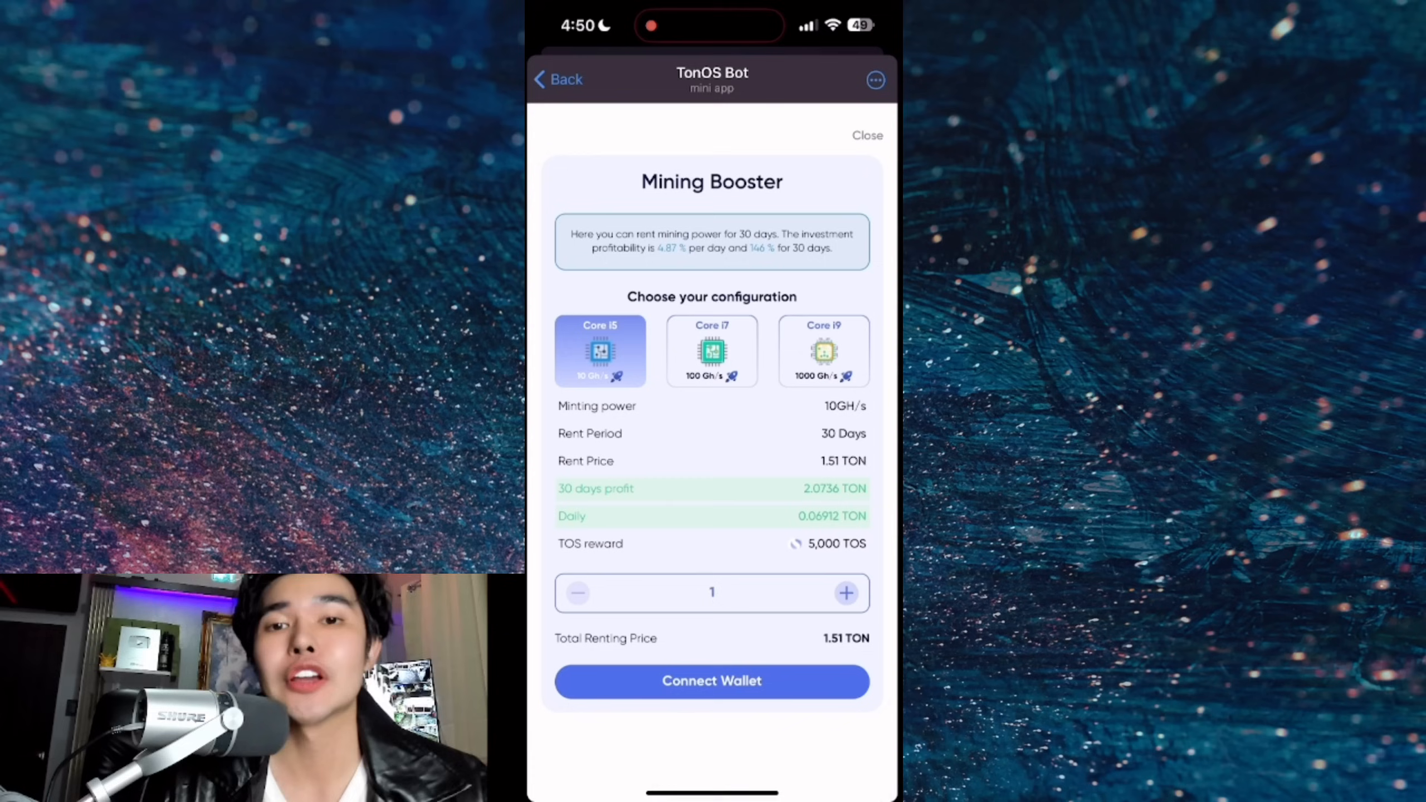
Connect the Tonkeeper wallet to app.tonos.click so the Core i5 miner can be rented
left_click(712, 680)
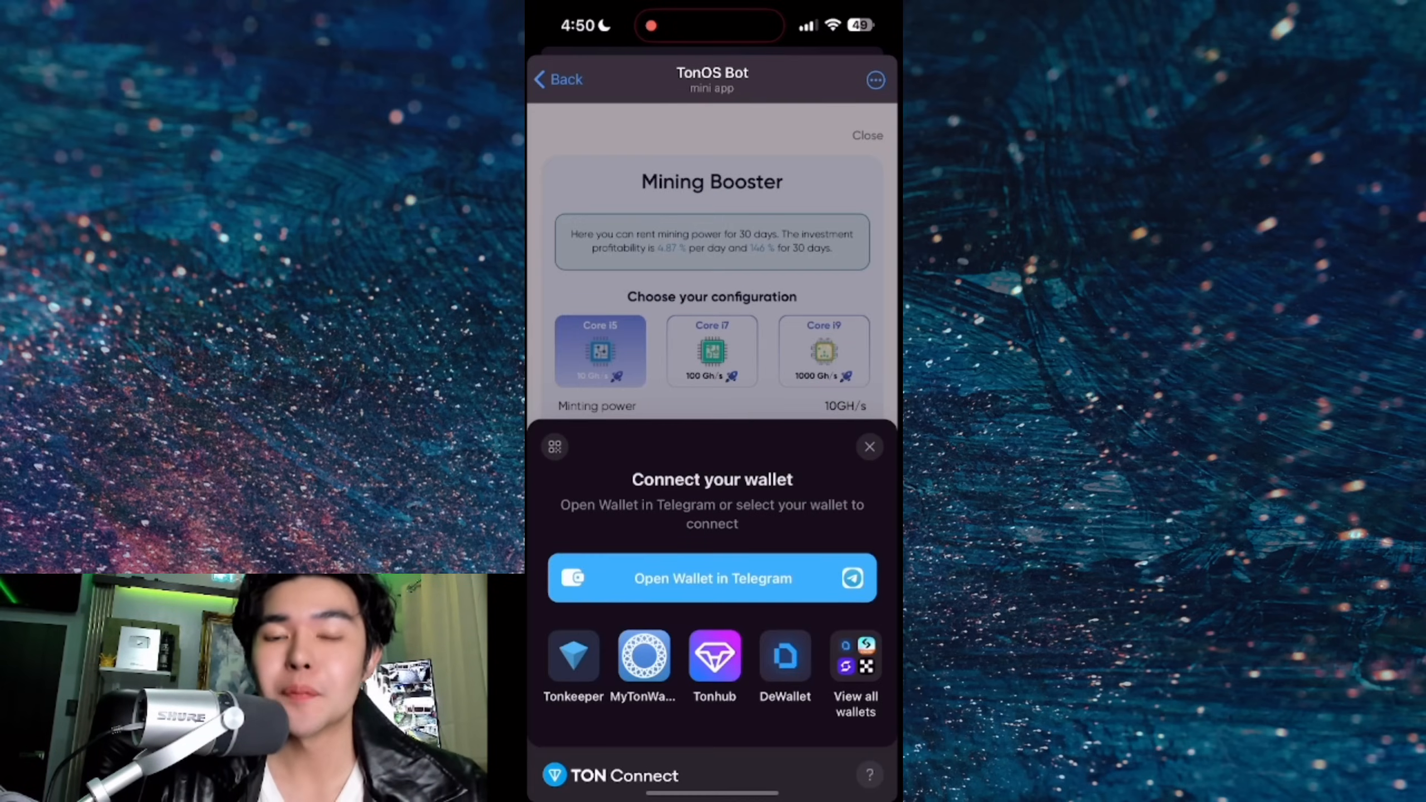
left_click(573, 664)
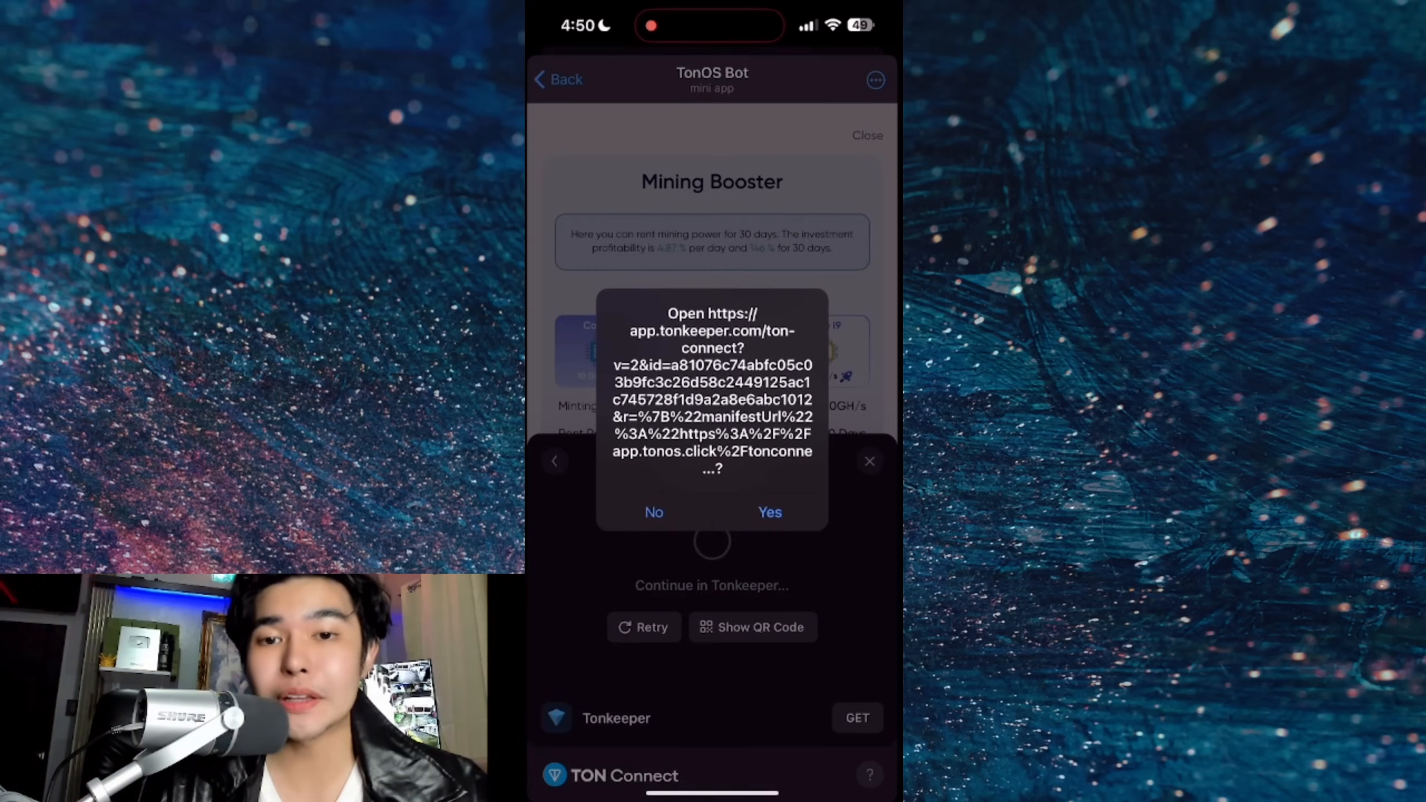
left_click(768, 512)
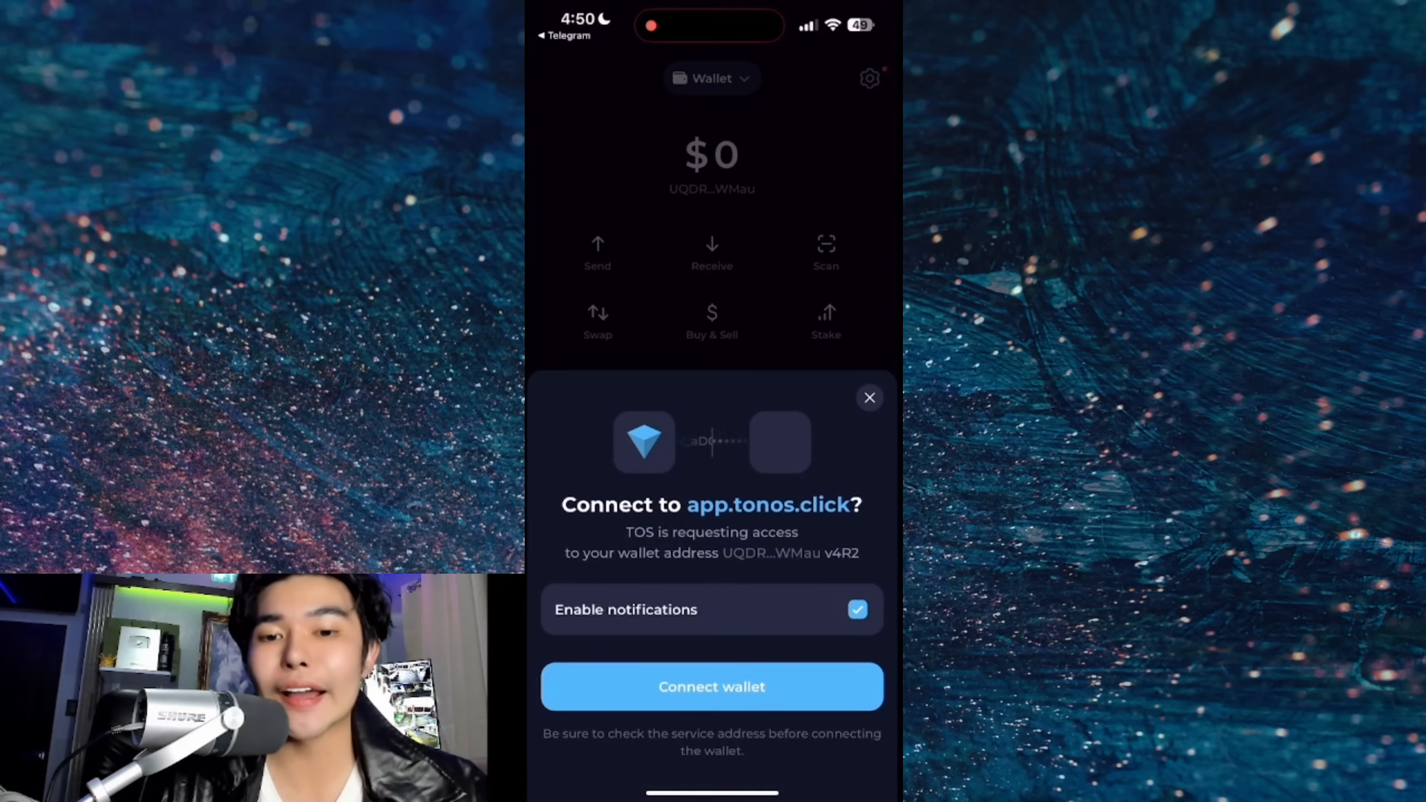
left_click(712, 687)
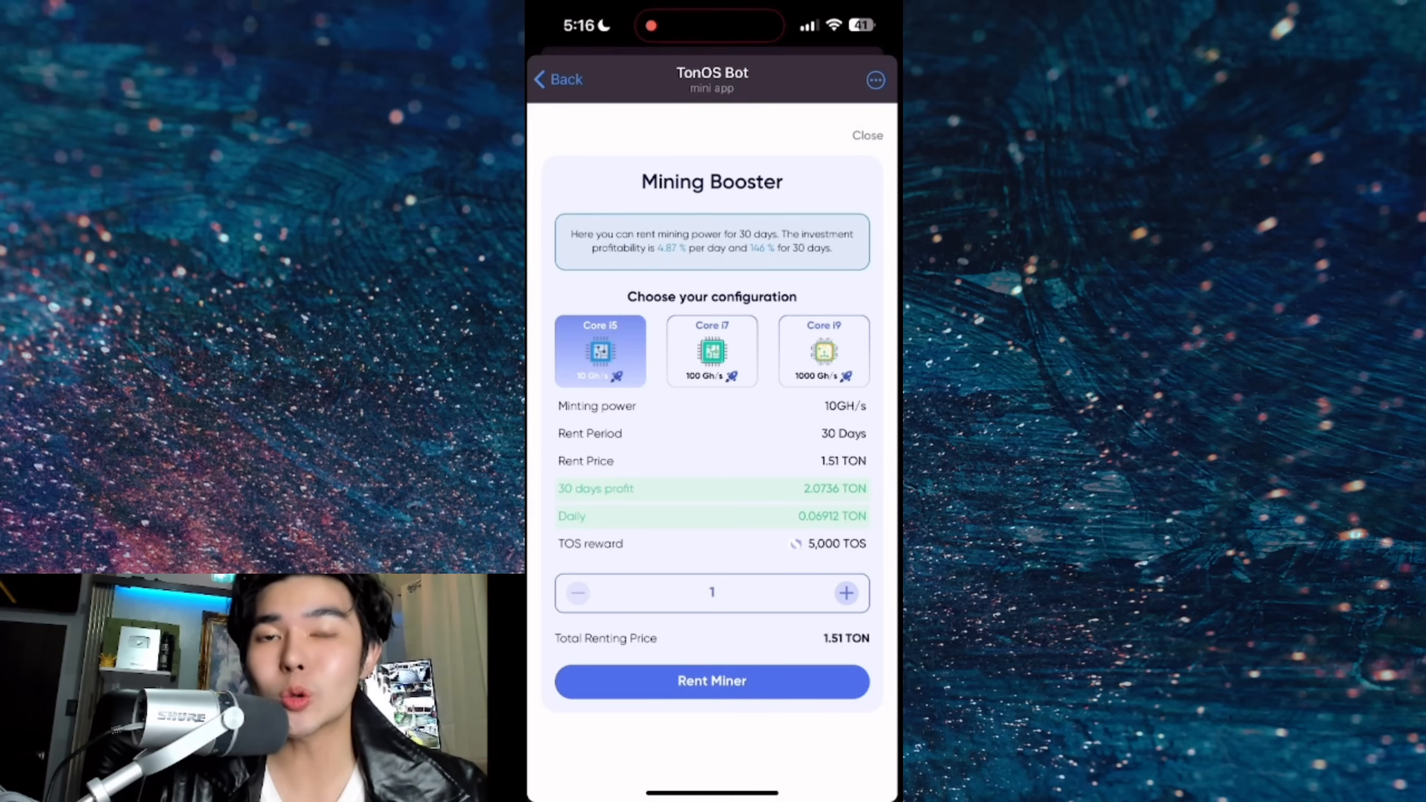
Preview the Core i7 plan at 15.07 TON, then bring up OKX's crypto search
left_click(712, 351)
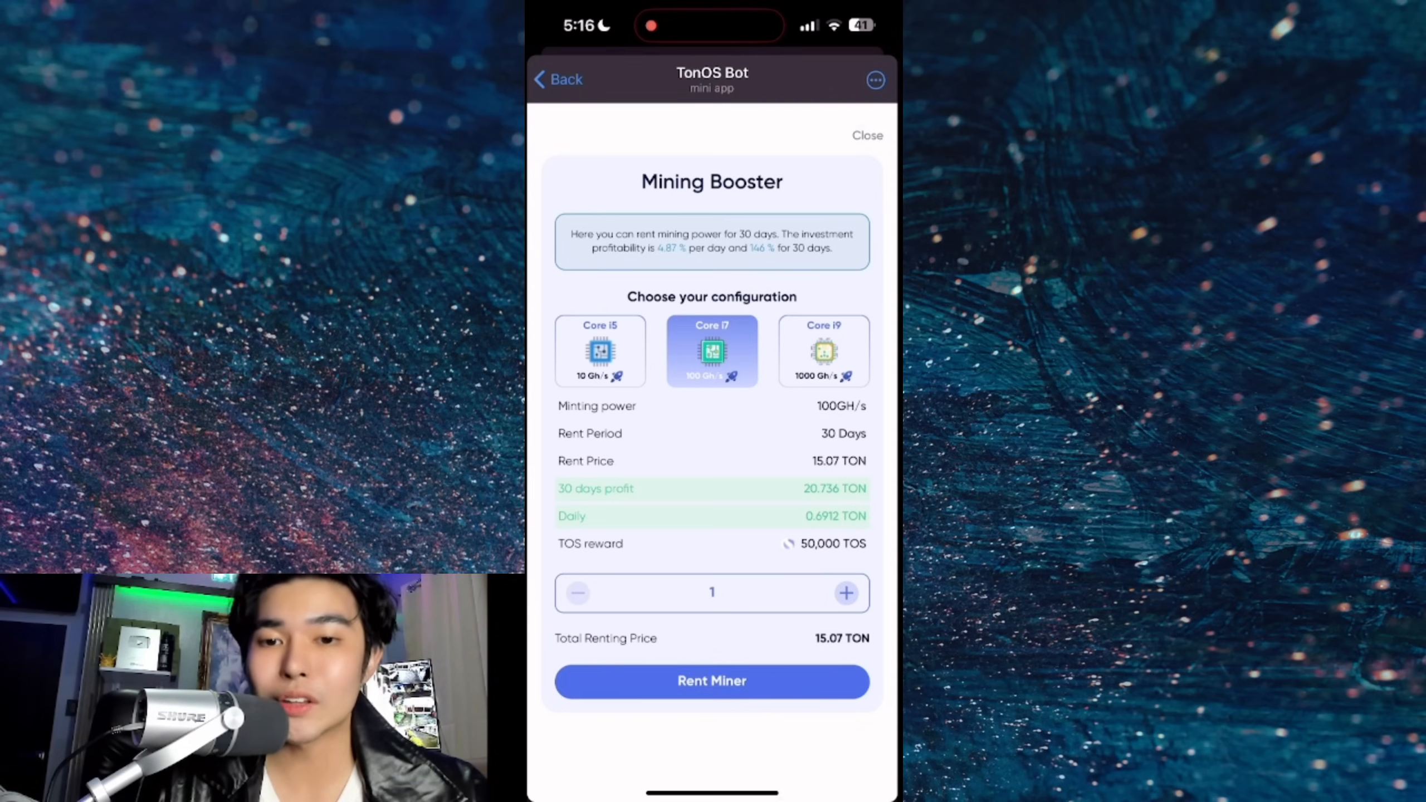
left_click(821, 351)
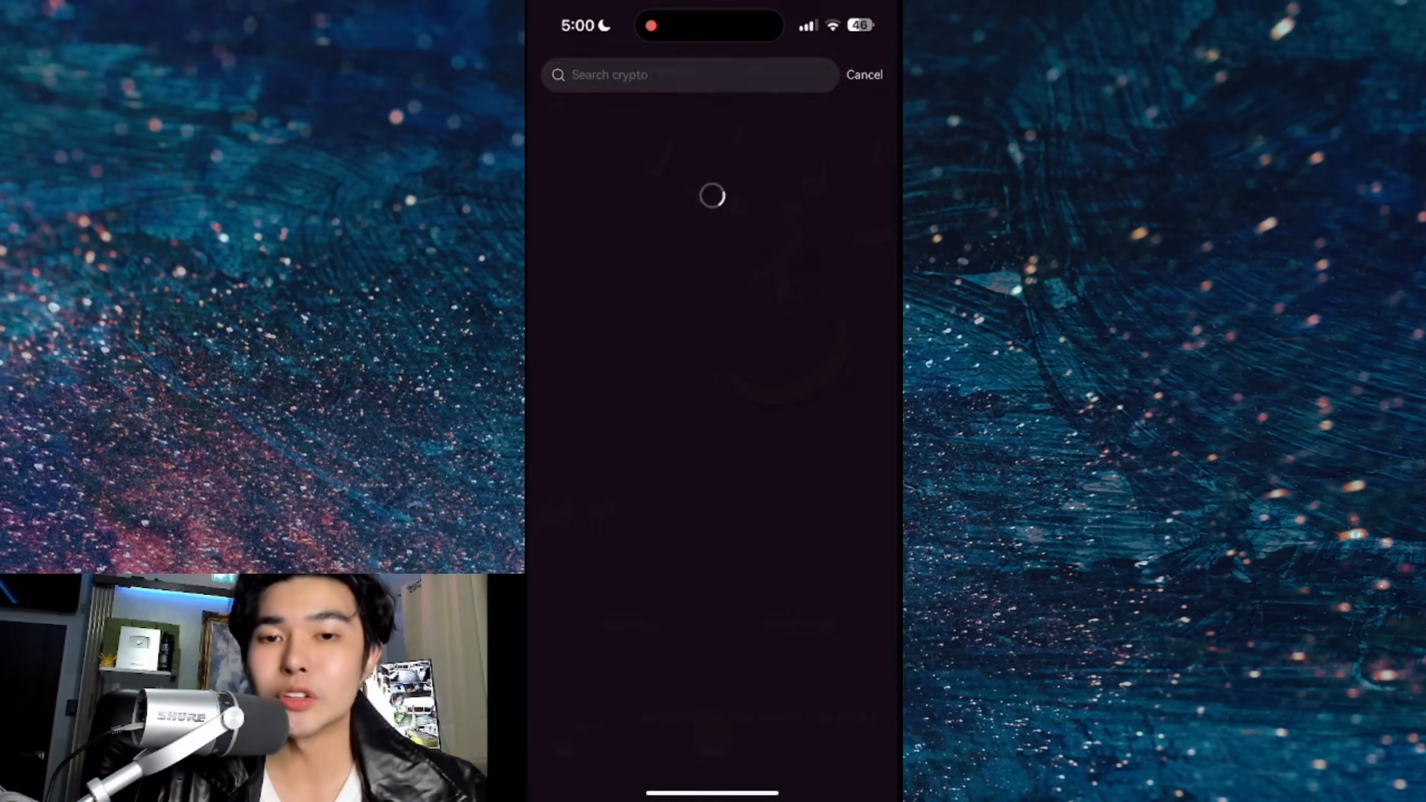
Market-buy TON on OKX's TON/USDT pair with 50 USDT, receiving about 7.53 TON
type("ton")
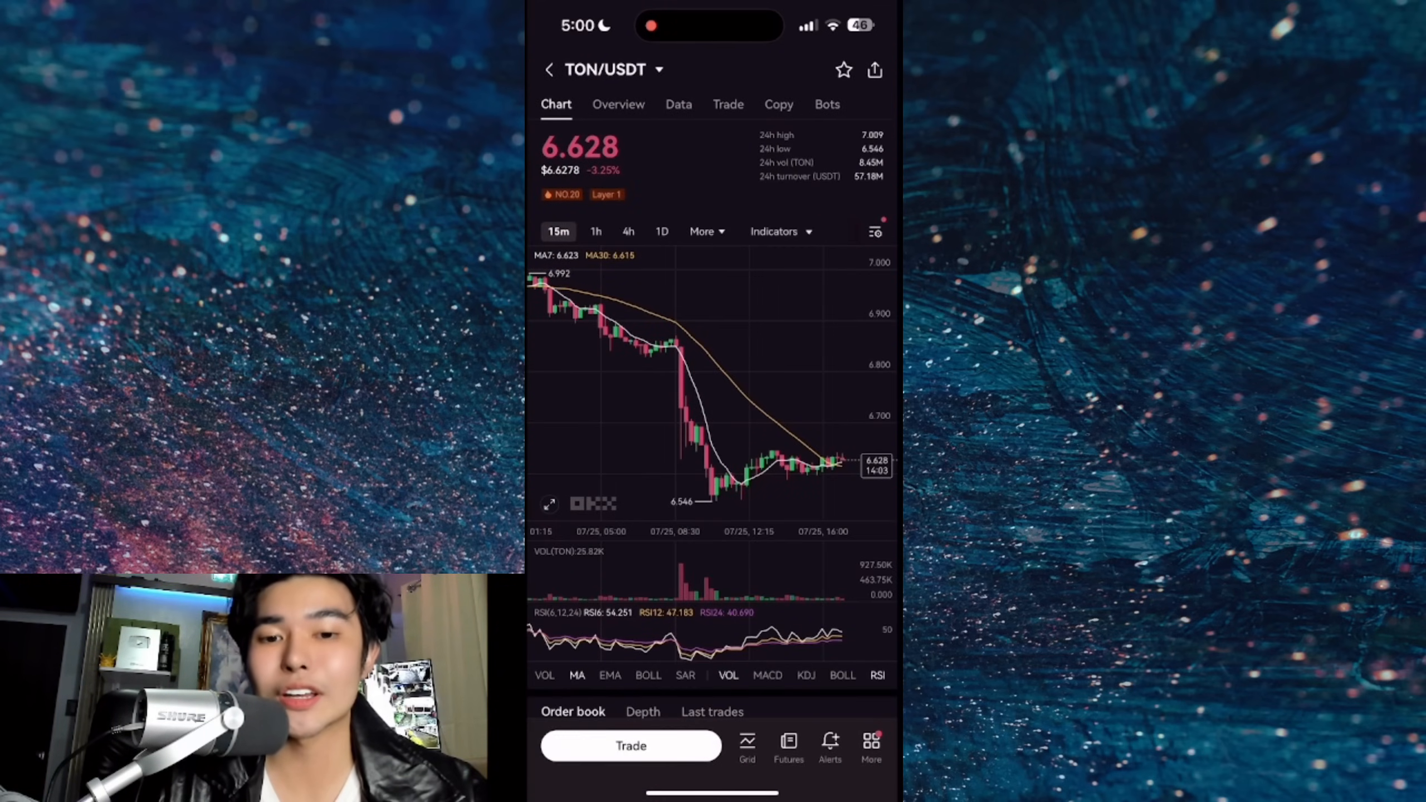
left_click(631, 745)
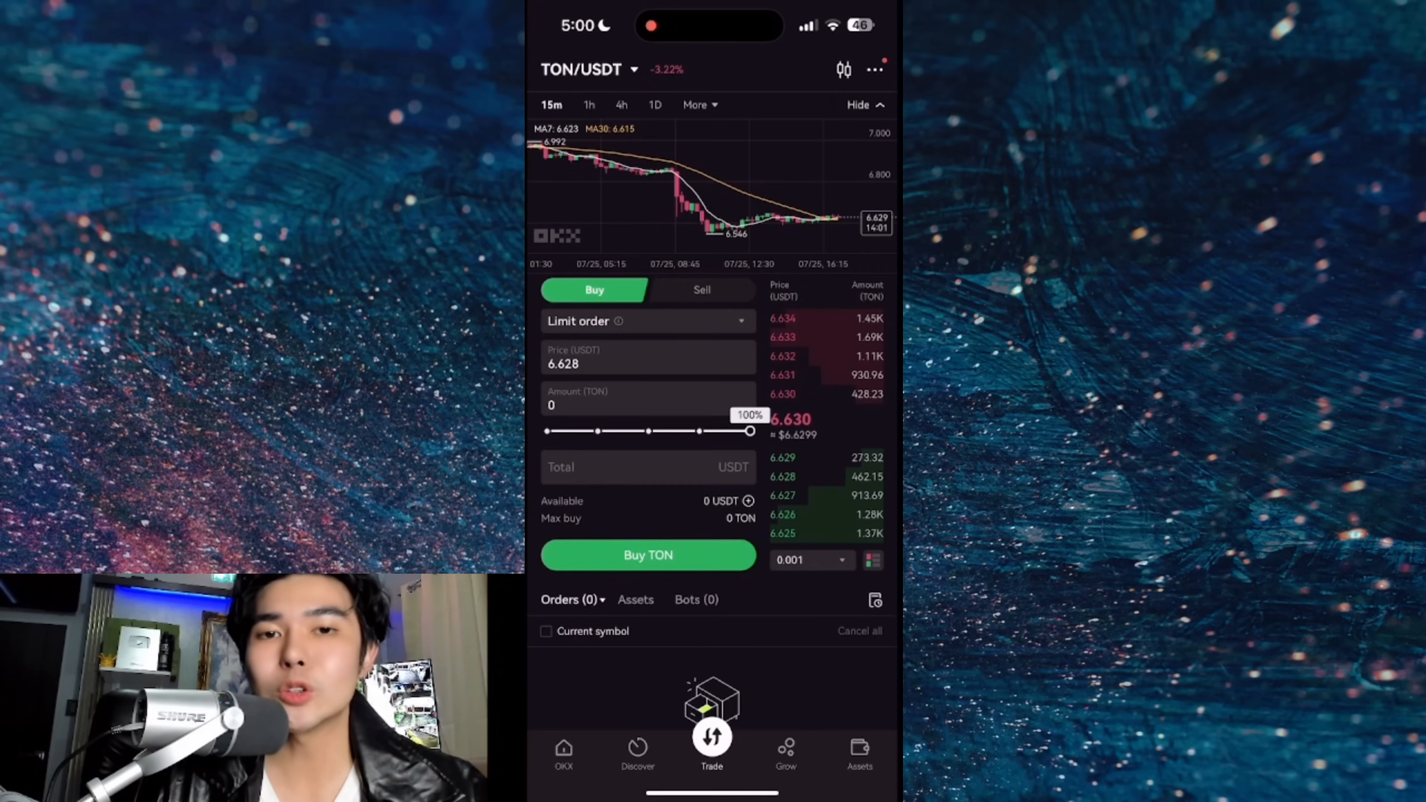
left_click(577, 320)
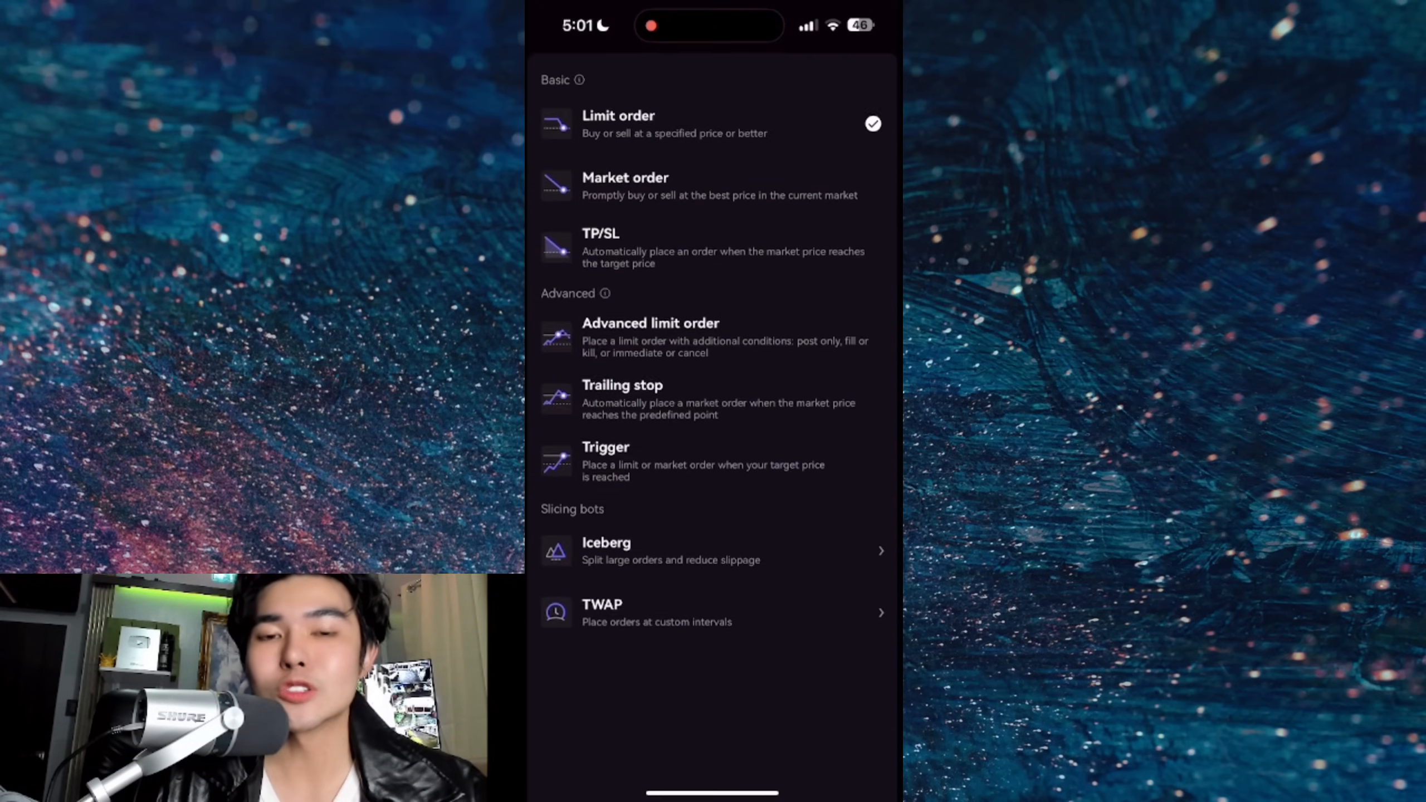
left_click(625, 185)
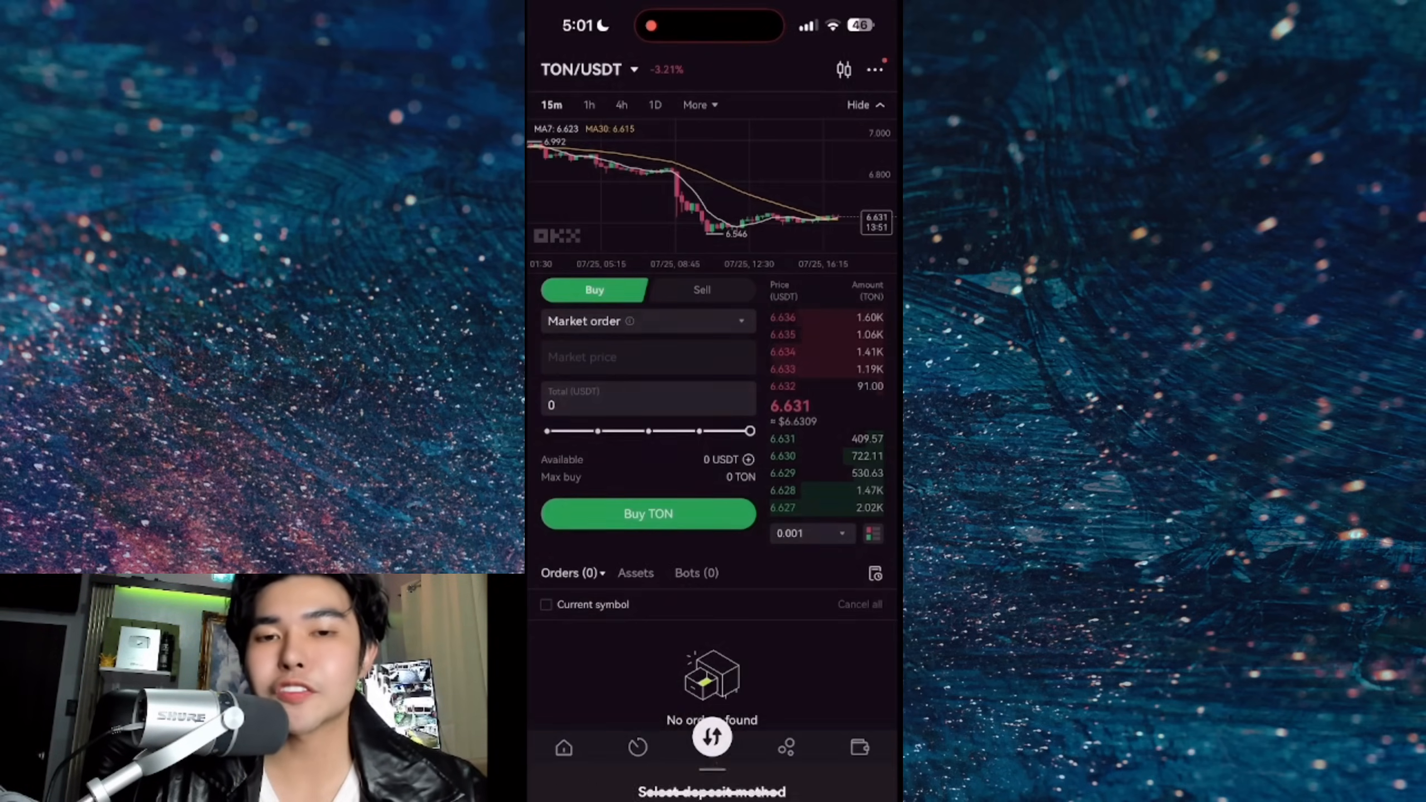
left_click(712, 747)
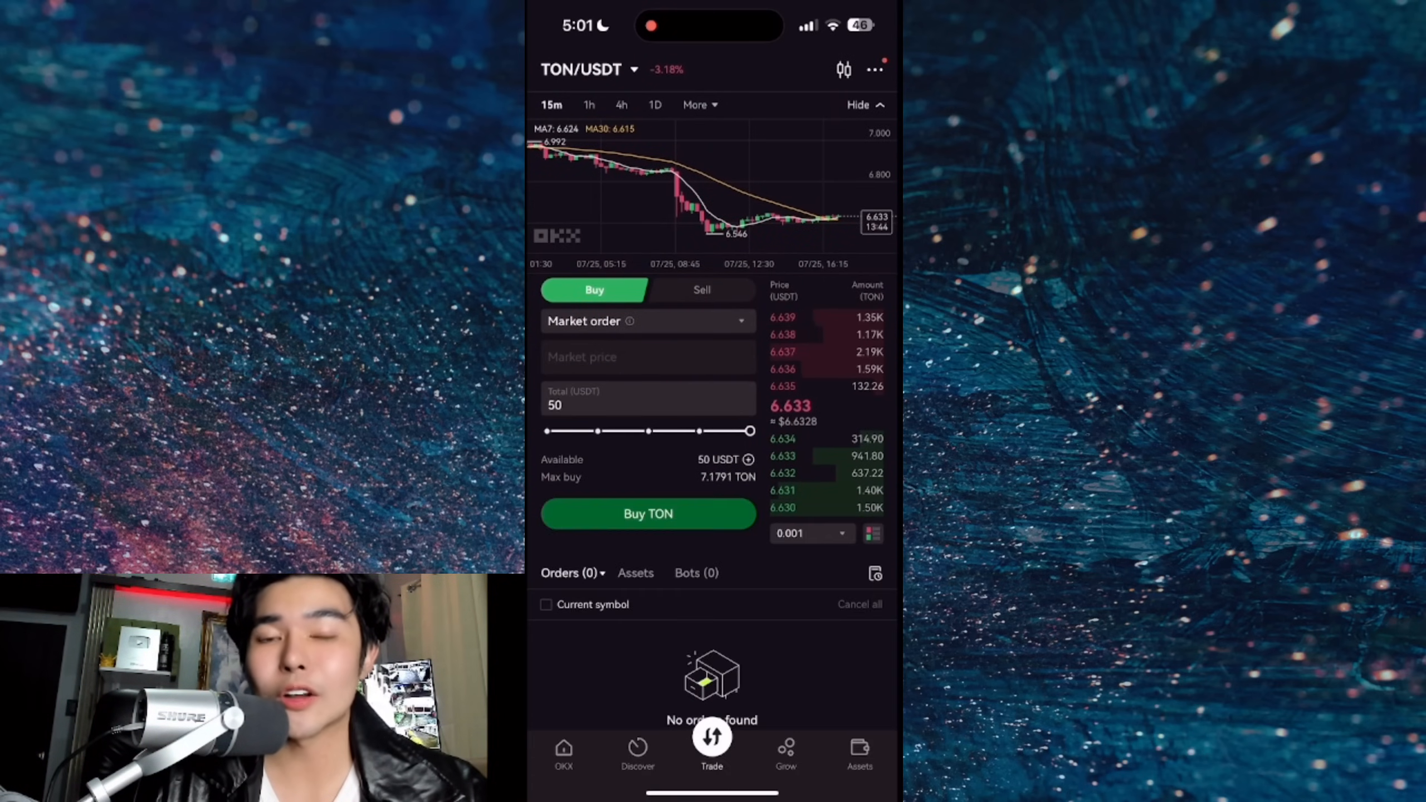
left_click(859, 750)
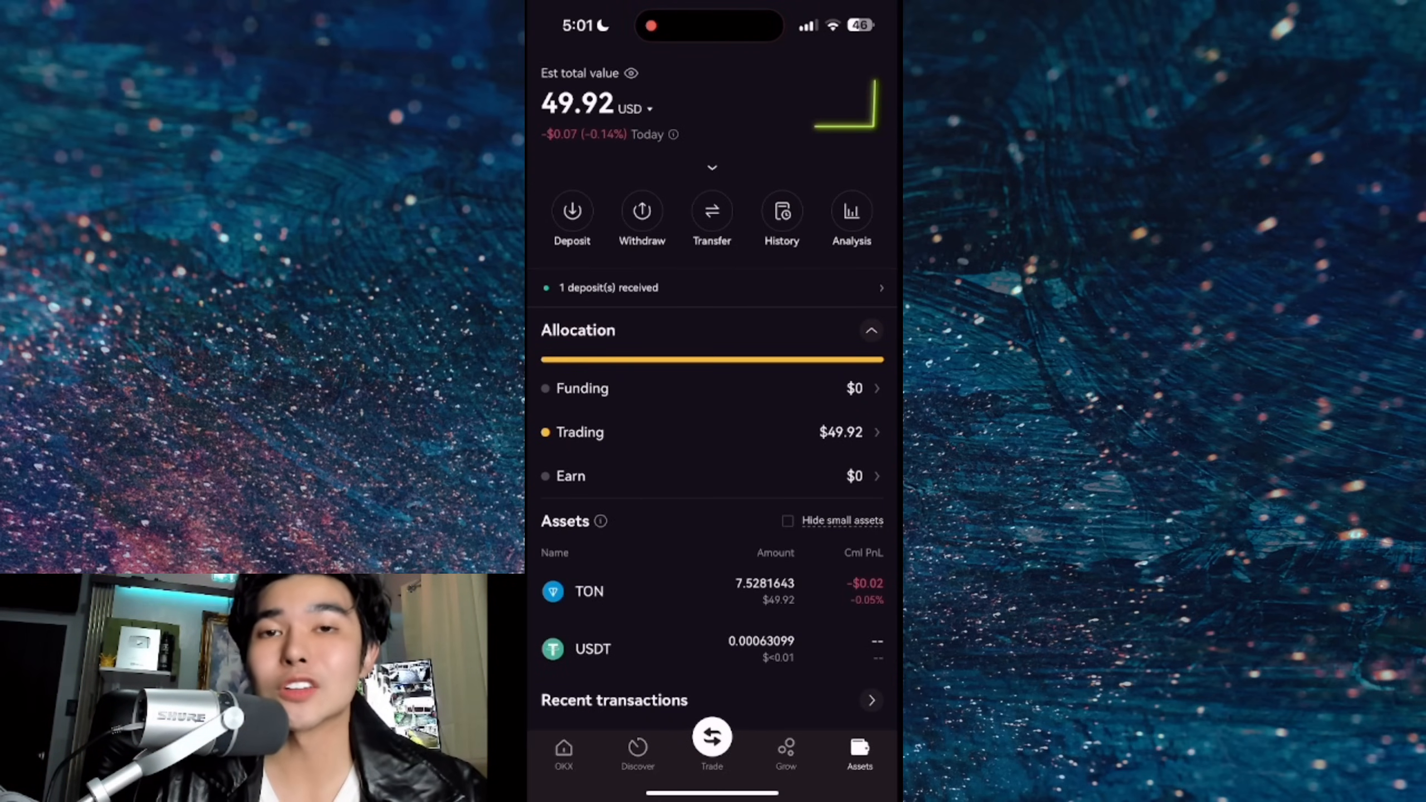
Withdraw the full 7.5181643 TON from OKX to the Tonkeeper address and check its progress
left_click(641, 218)
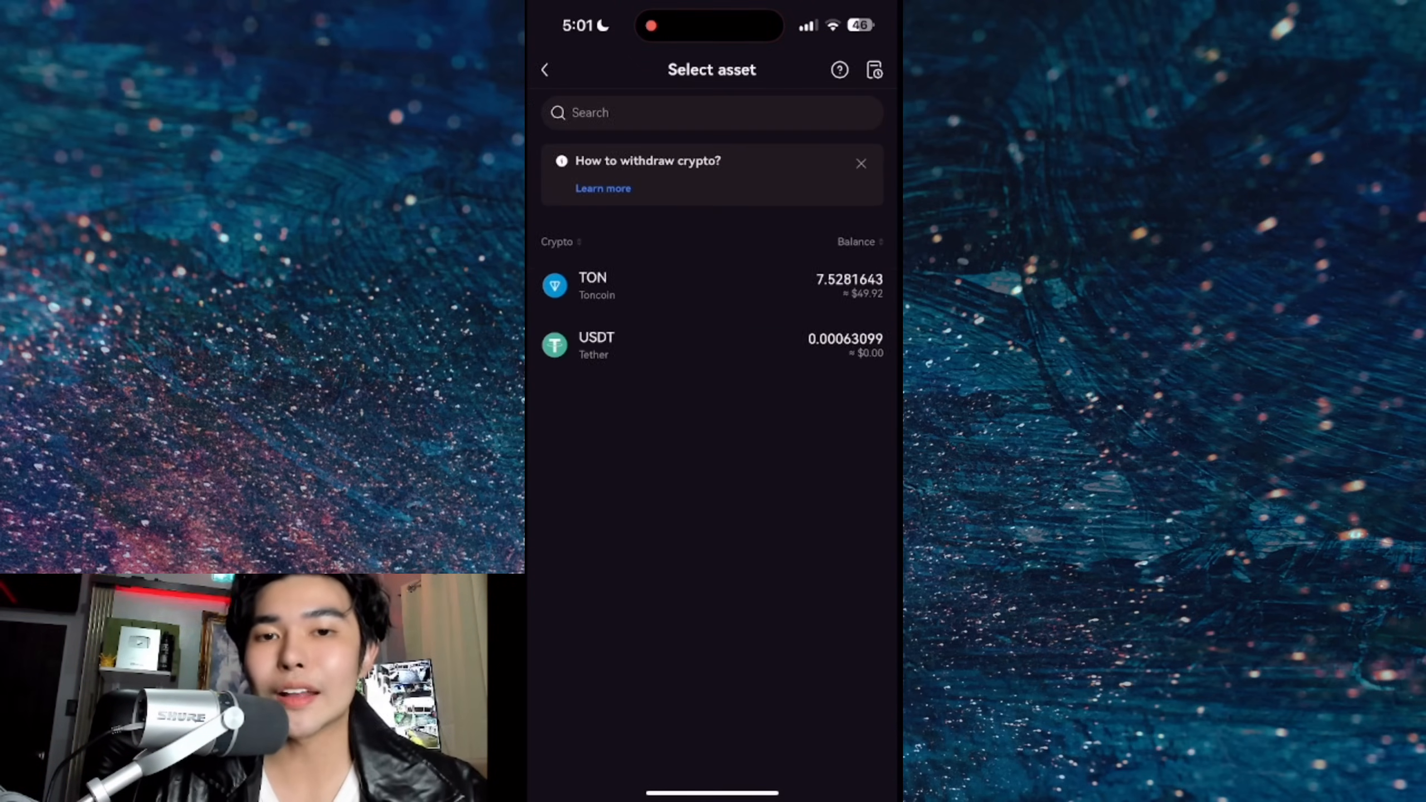
left_click(591, 286)
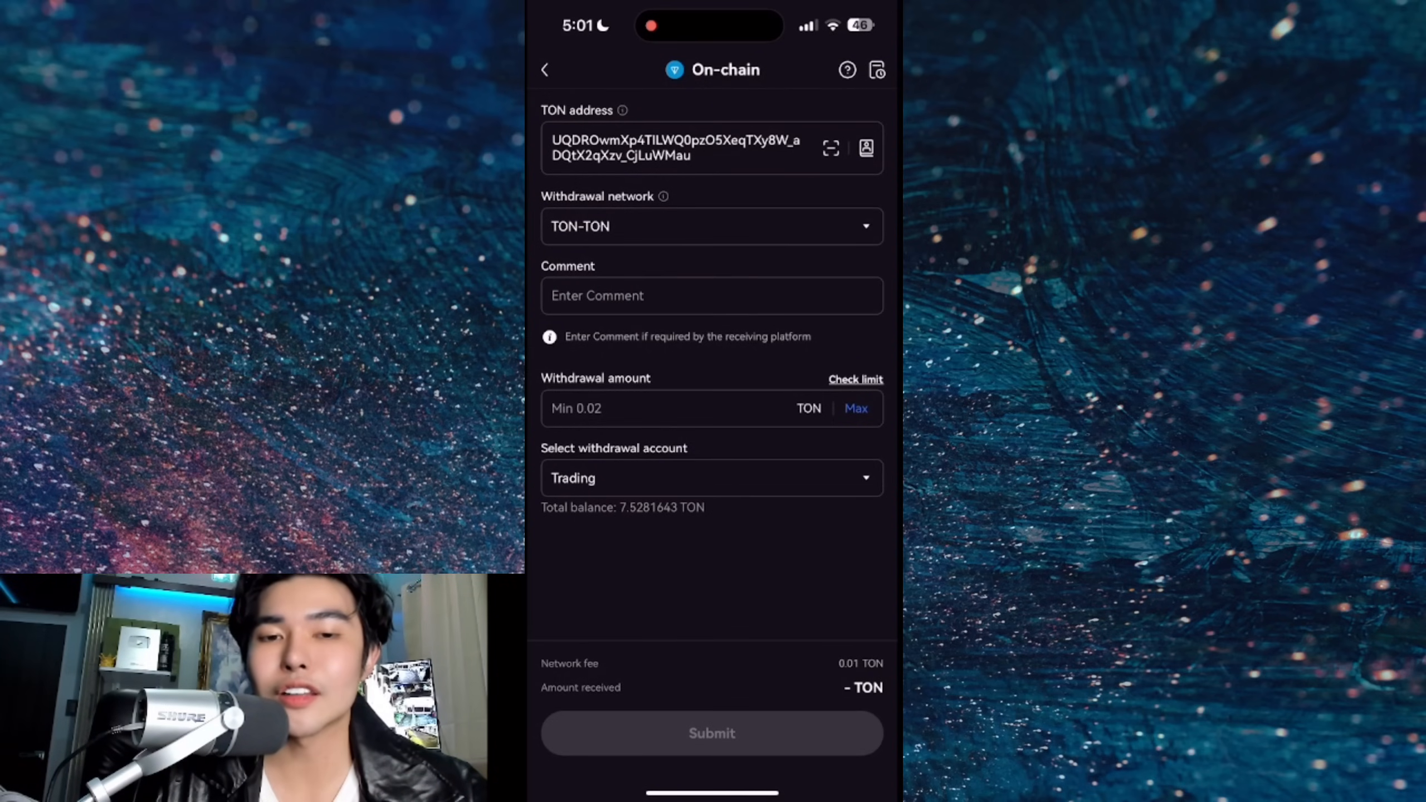
left_click(712, 733)
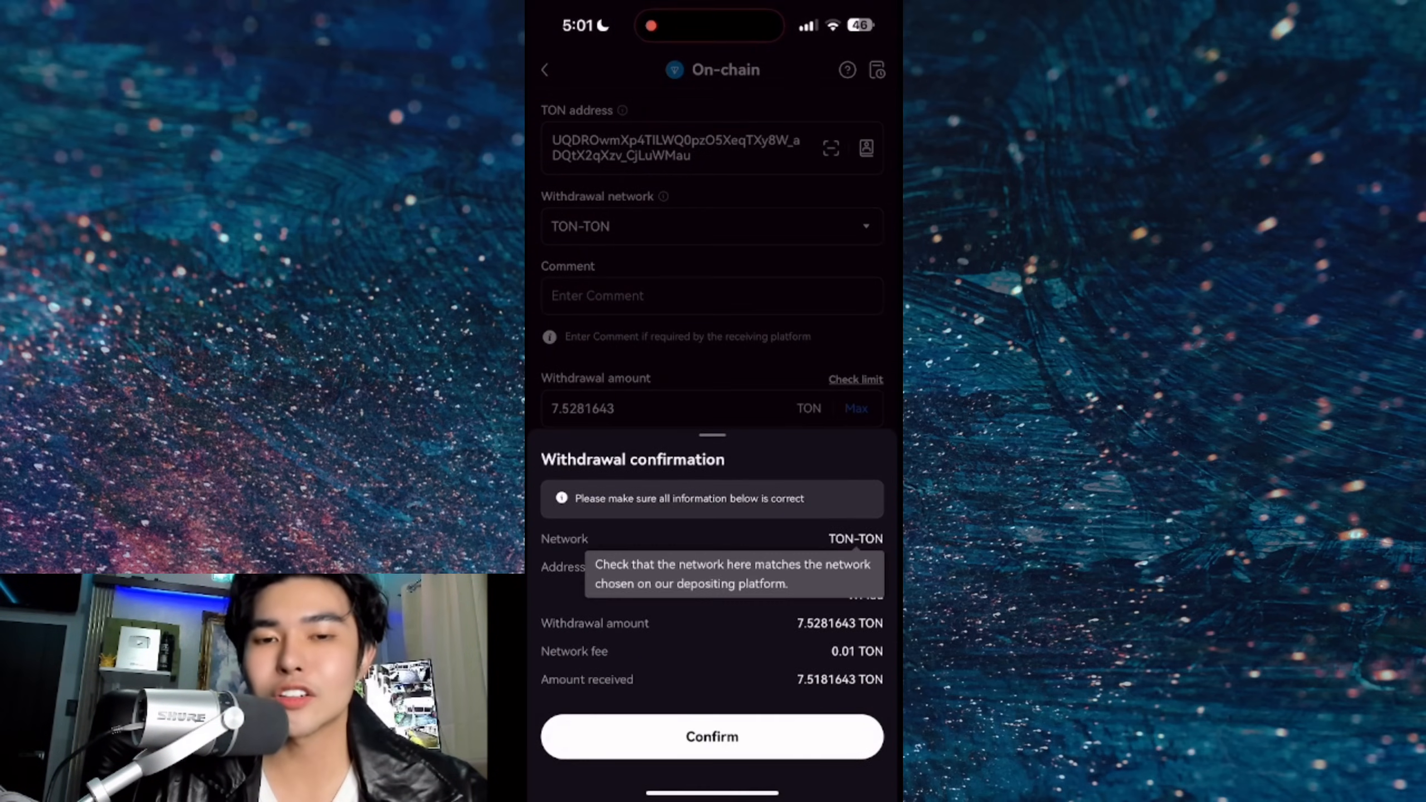
left_click(711, 736)
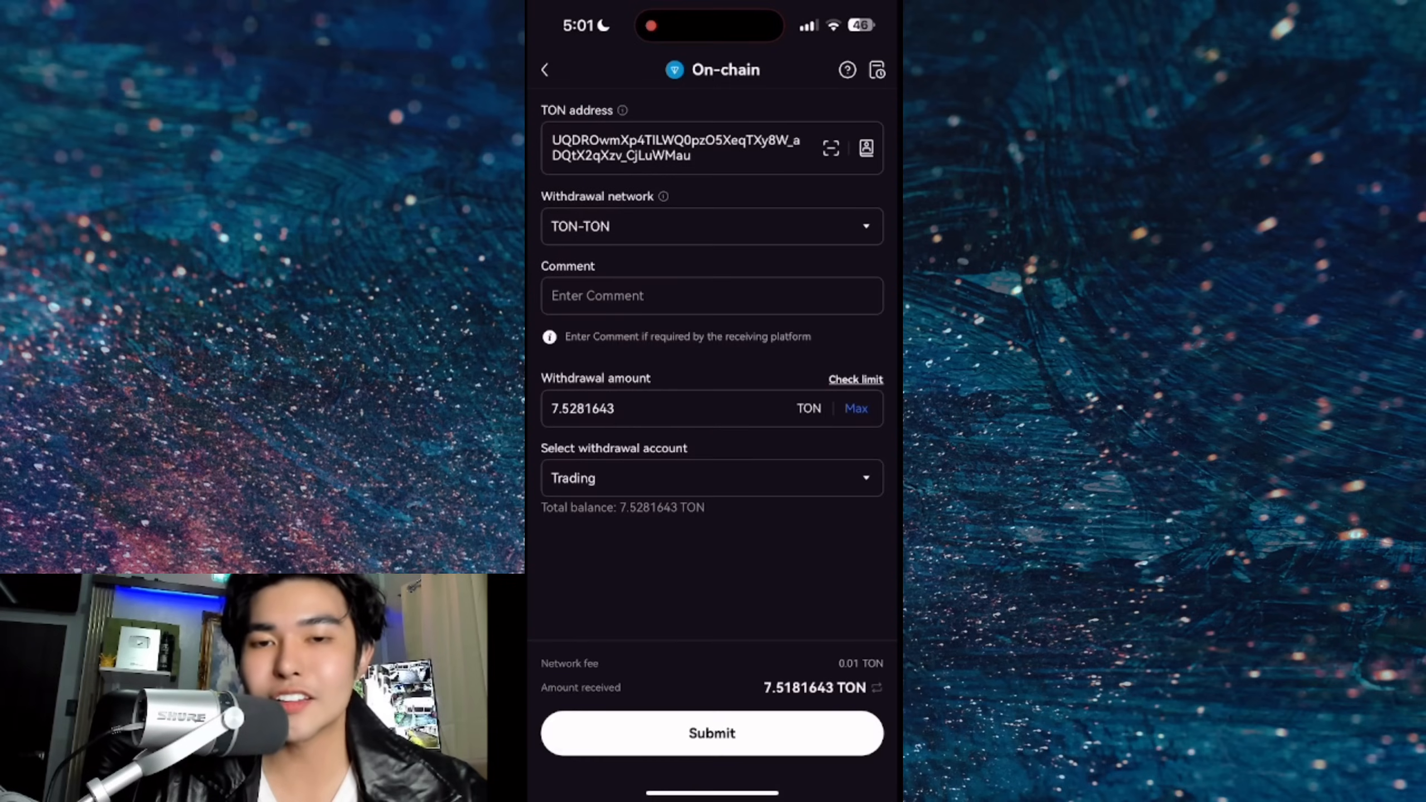
left_click(711, 733)
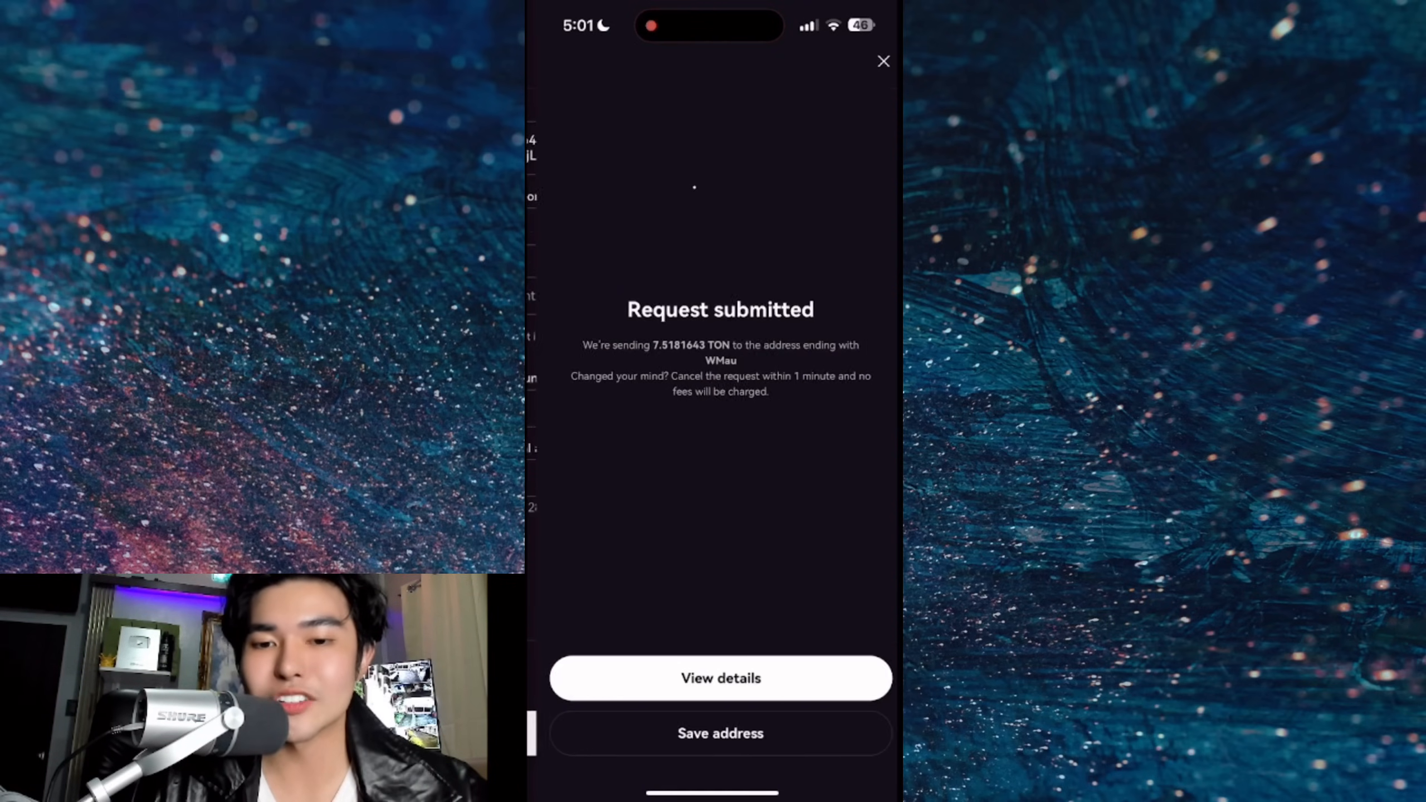
left_click(721, 678)
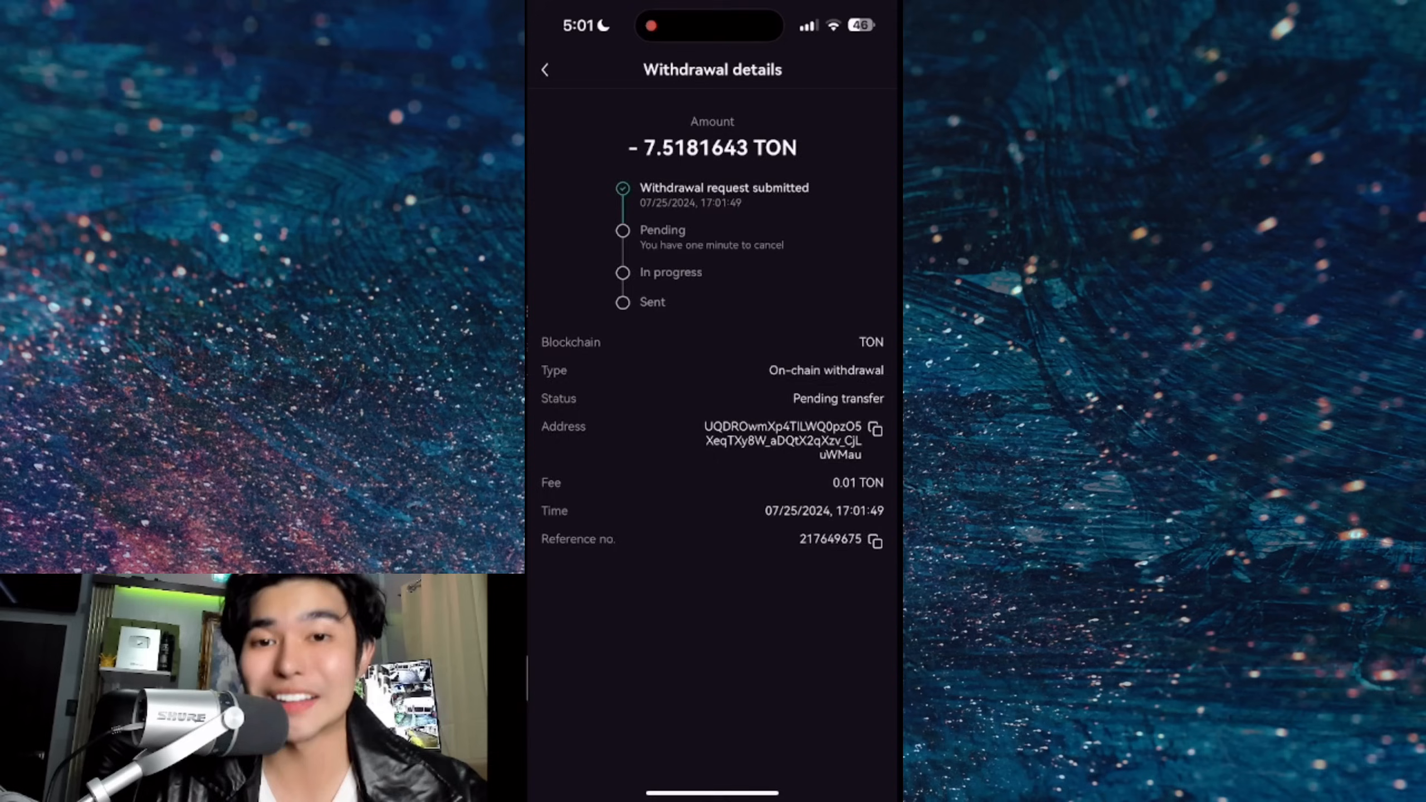
left_click(545, 69)
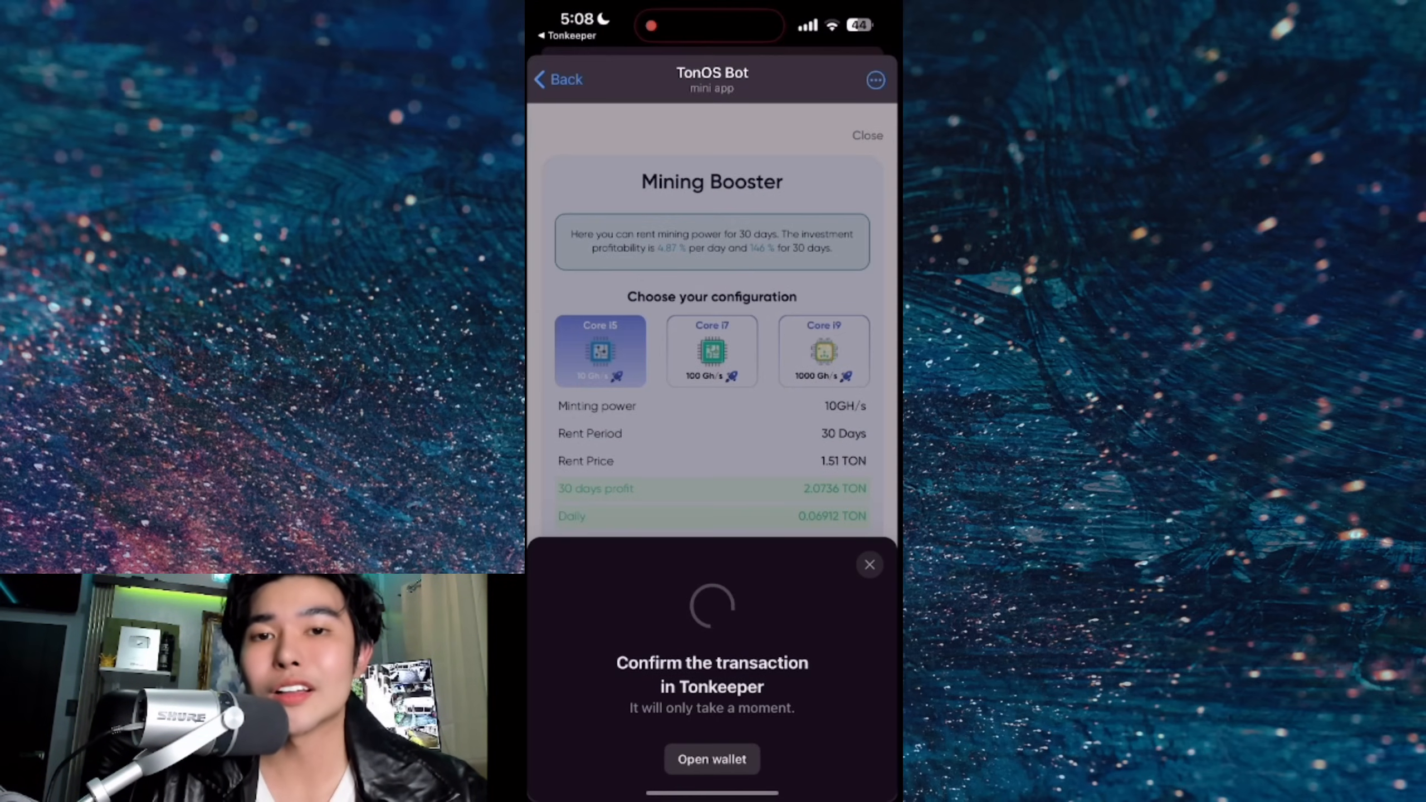
Pay 6.04 TON in Tonkeeper for four Core i5 miners, then close the rental panel
left_click(711, 759)
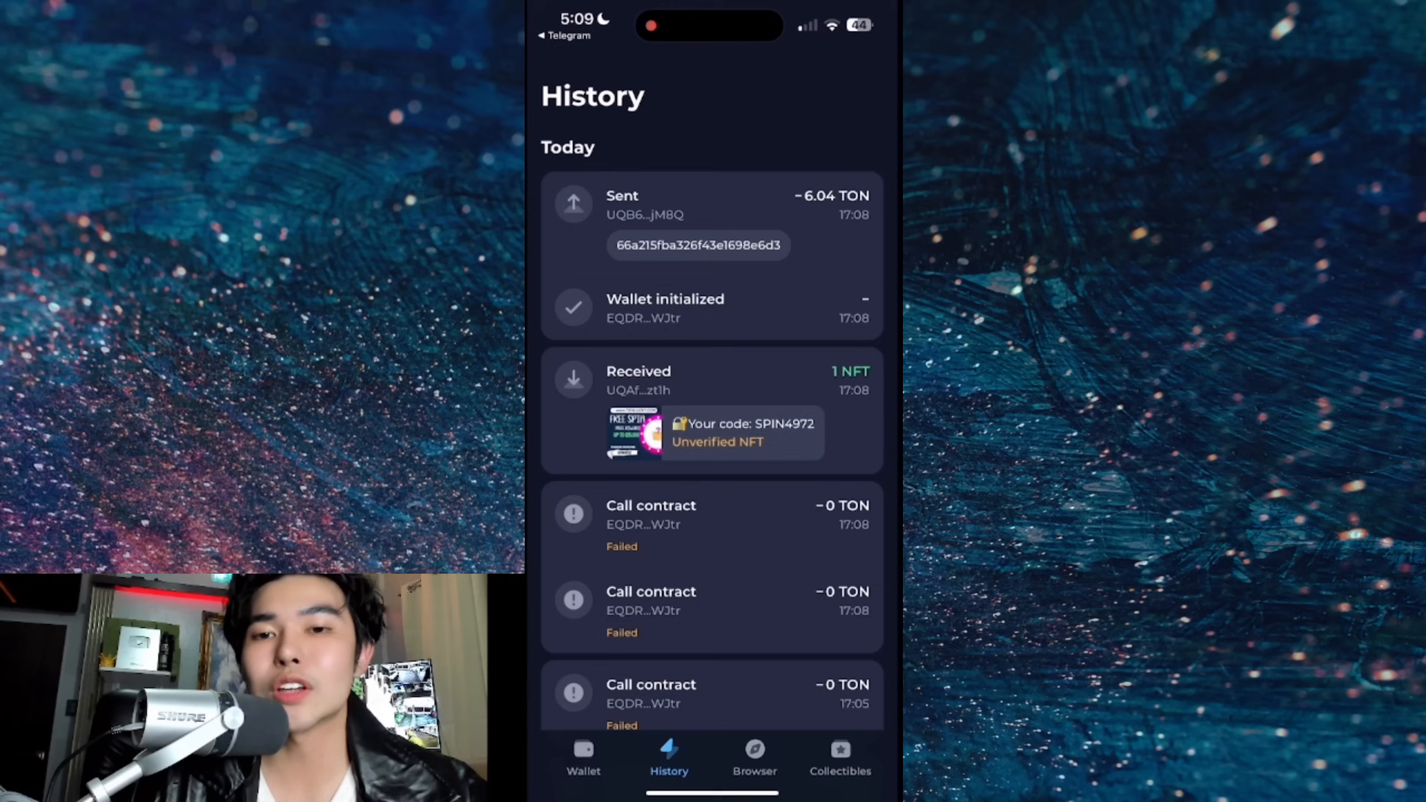
left_click(712, 432)
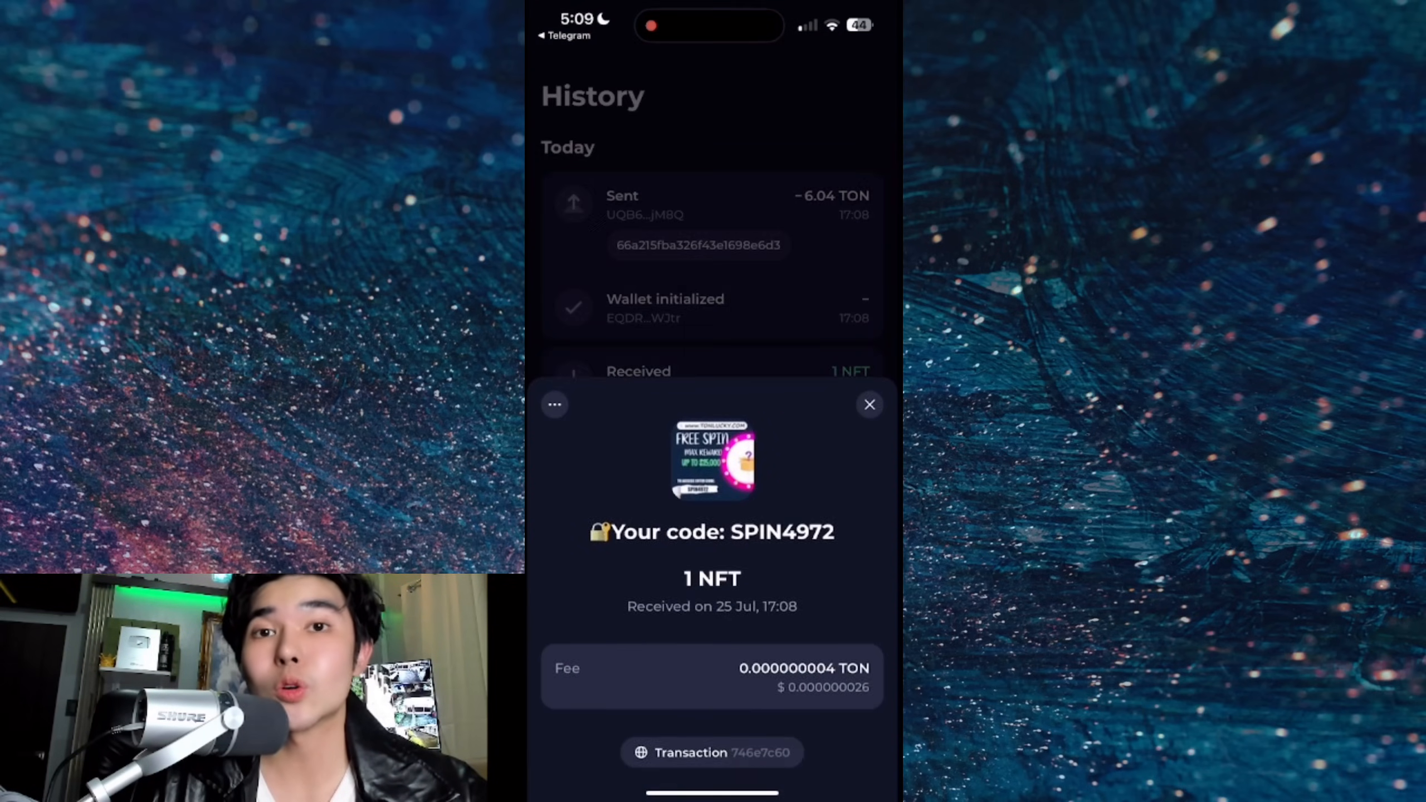
left_click(869, 404)
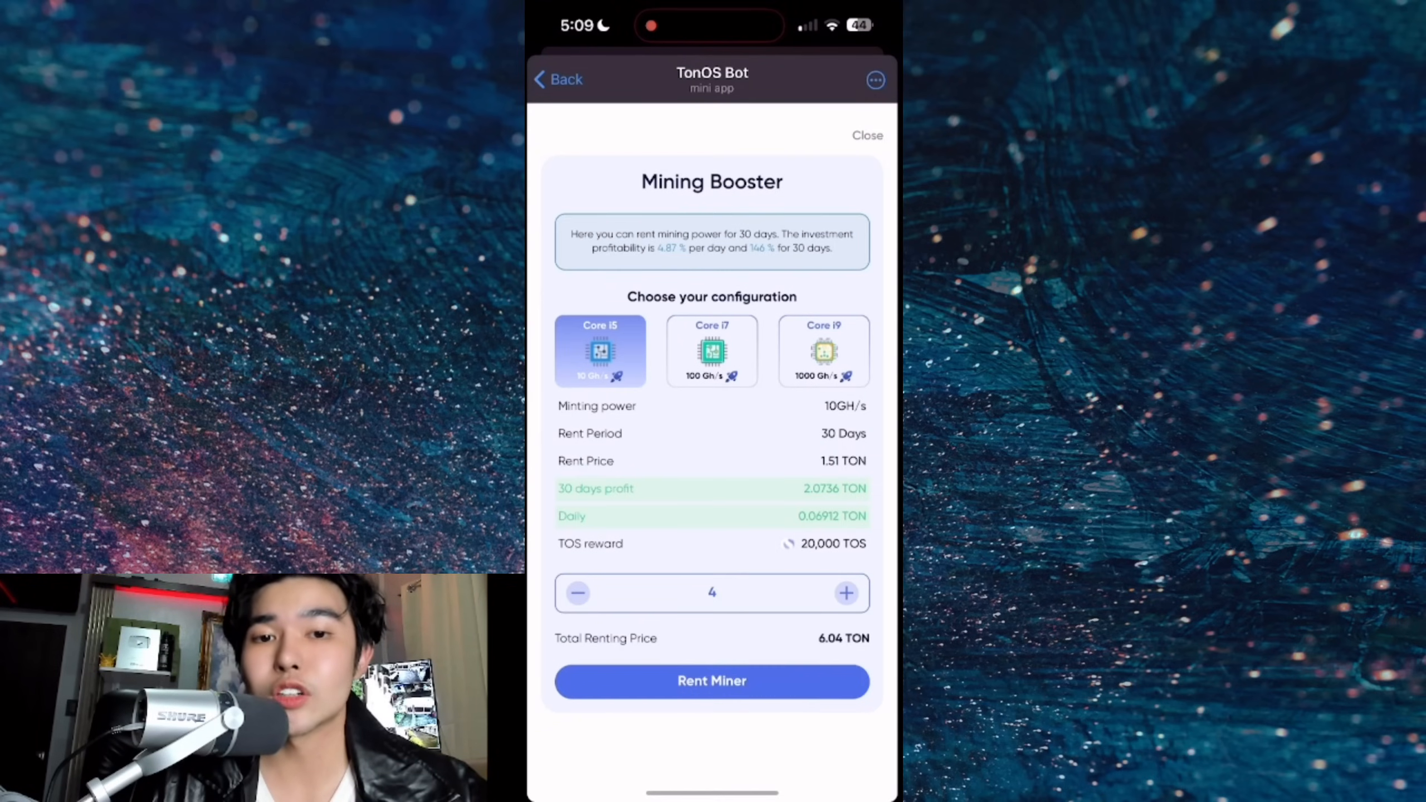
left_click(865, 135)
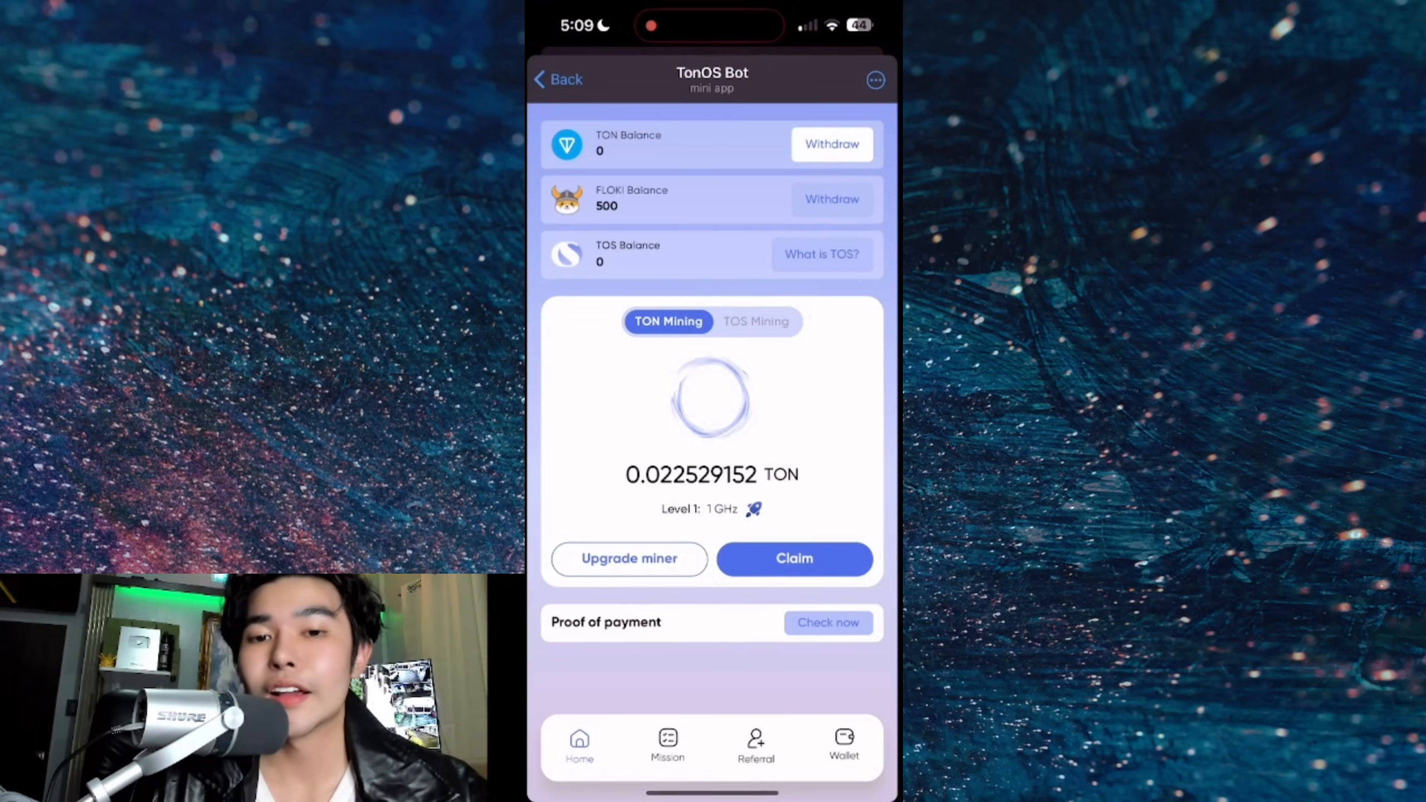
Do the Join Chat Group mission by opening the TONOS Discussion group
left_click(667, 745)
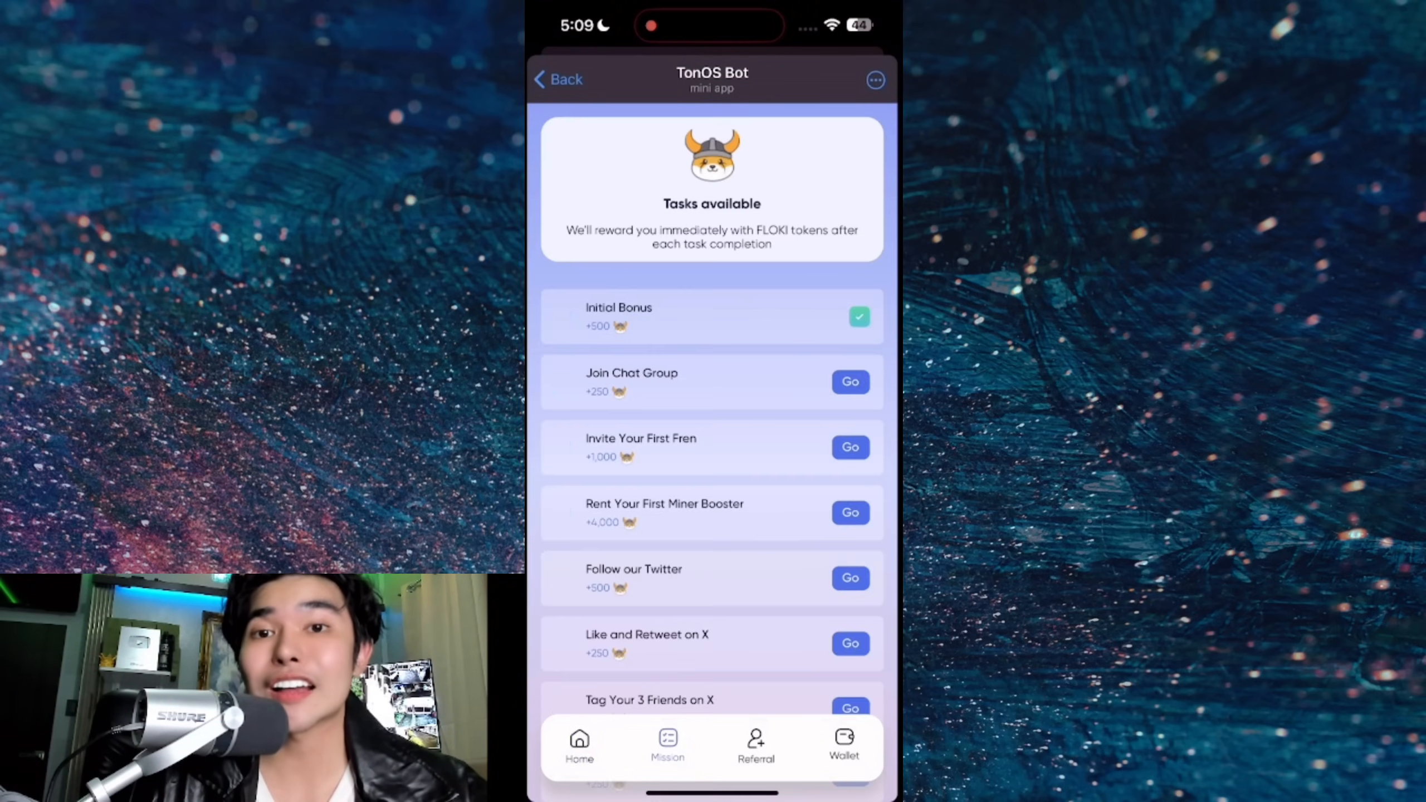
left_click(849, 381)
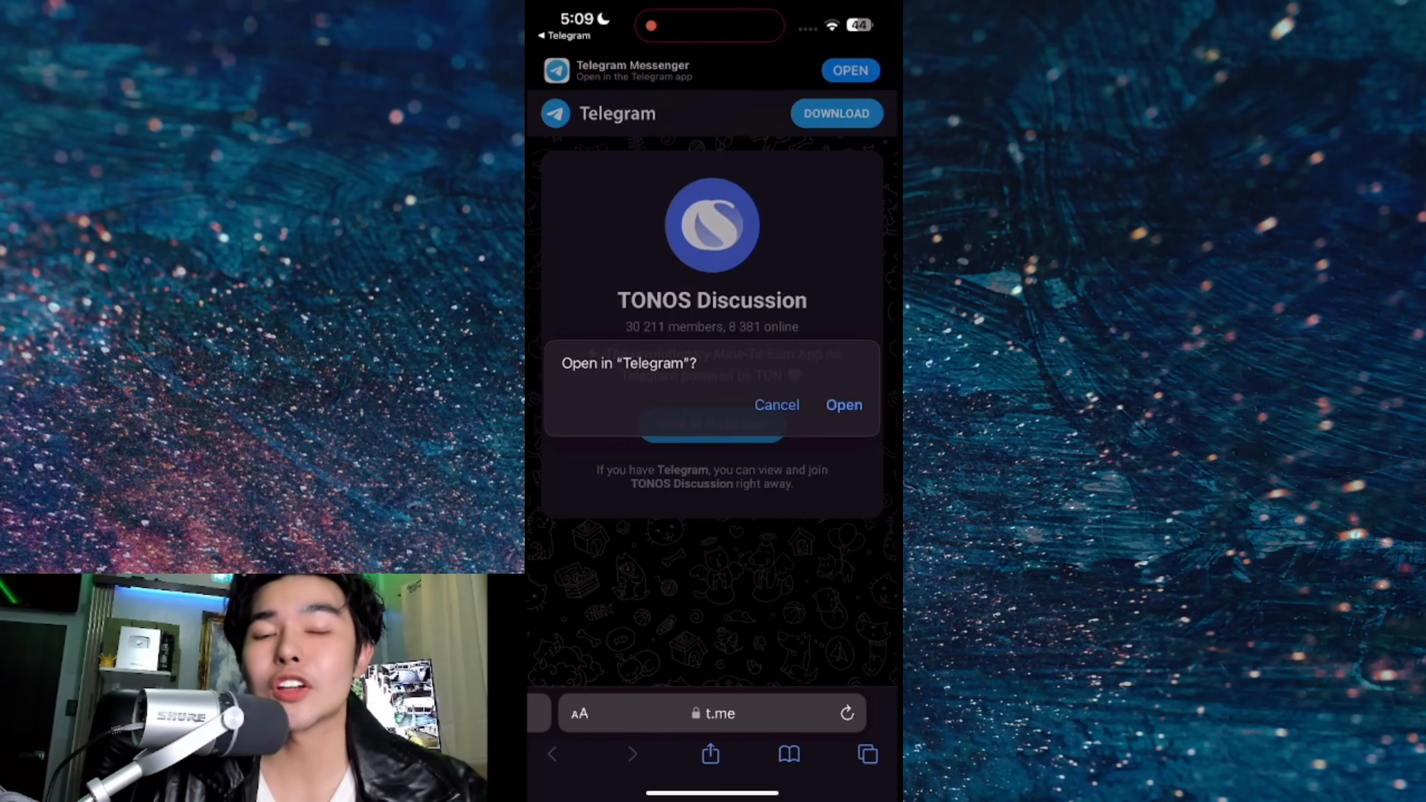
left_click(842, 405)
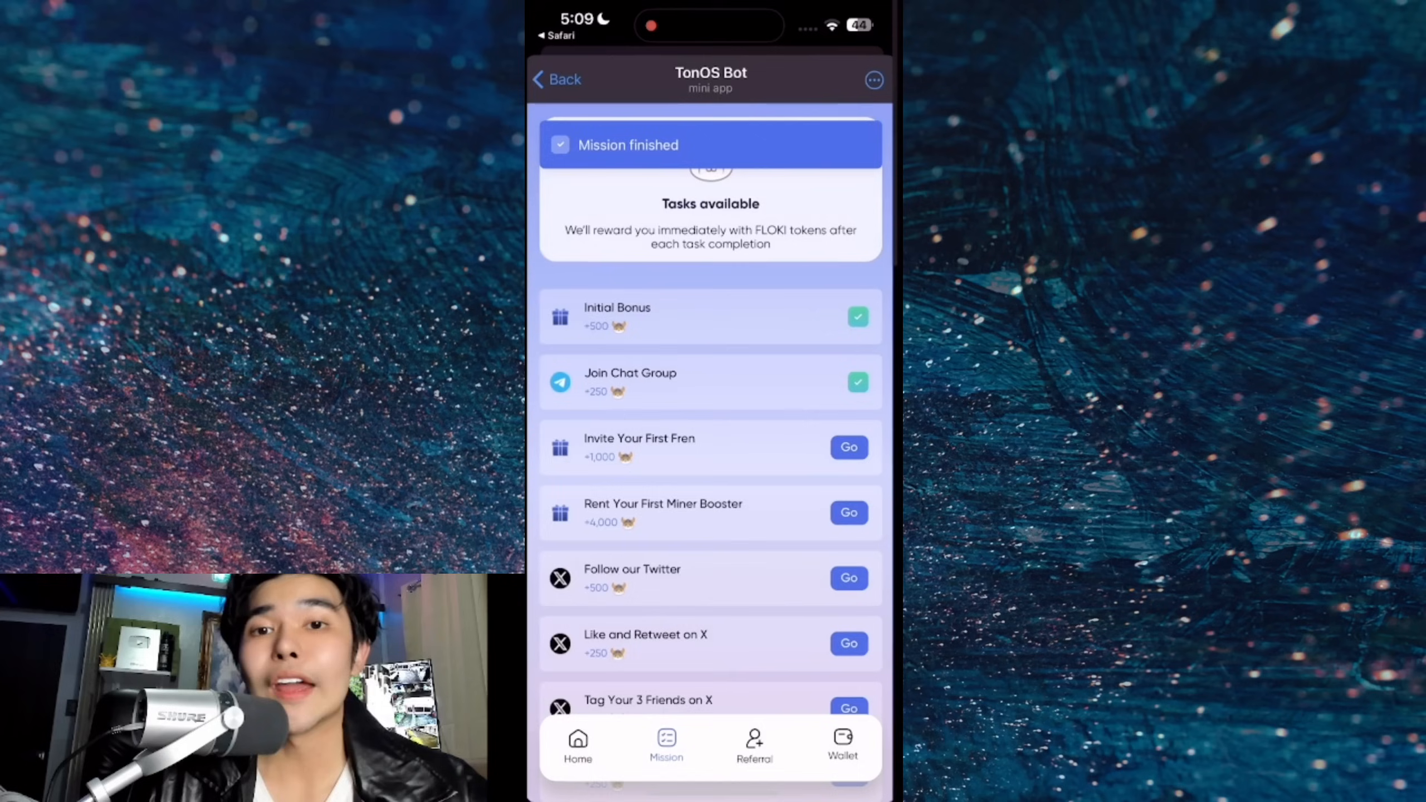
Cancel the first-friend invite share, then view the Referral and Wallet pages
left_click(848, 447)
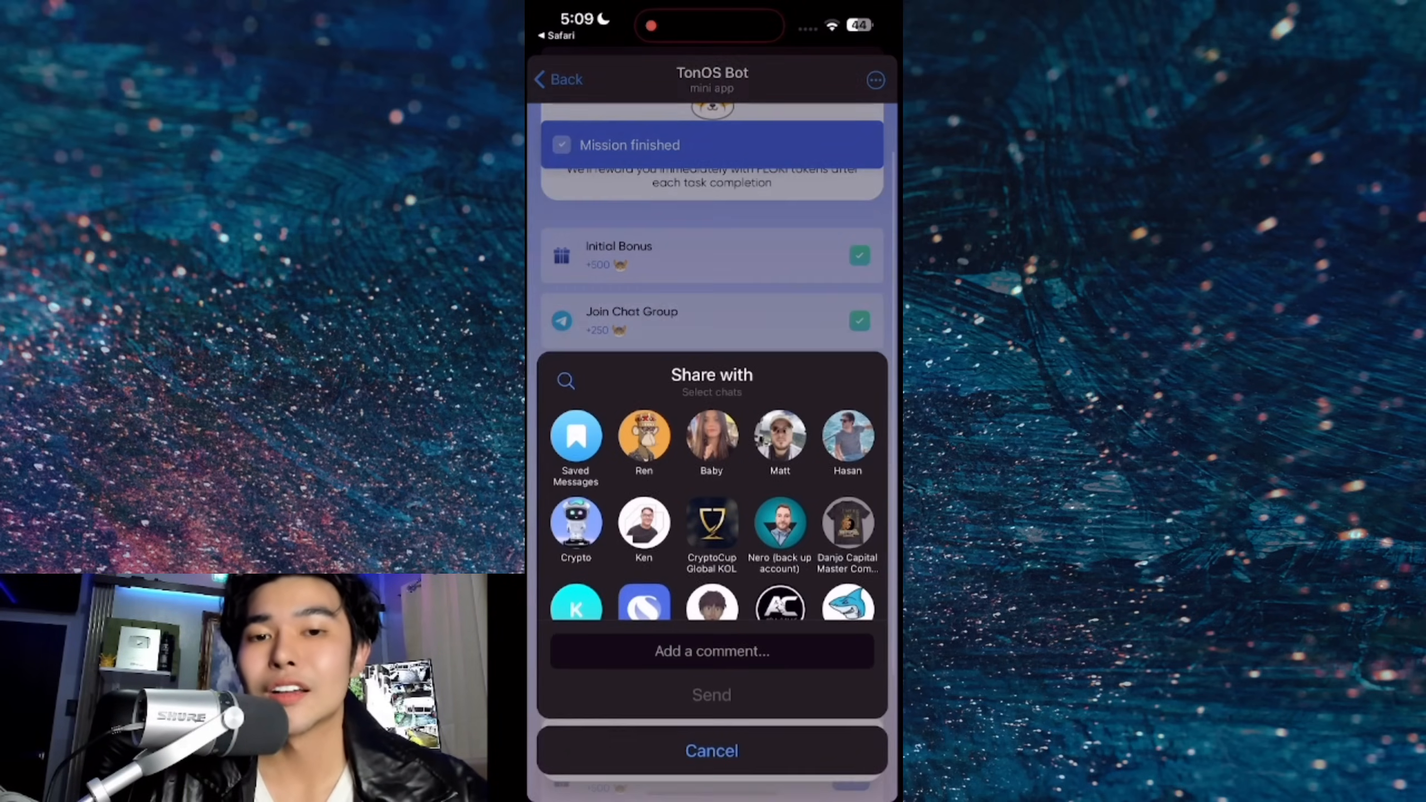
left_click(711, 750)
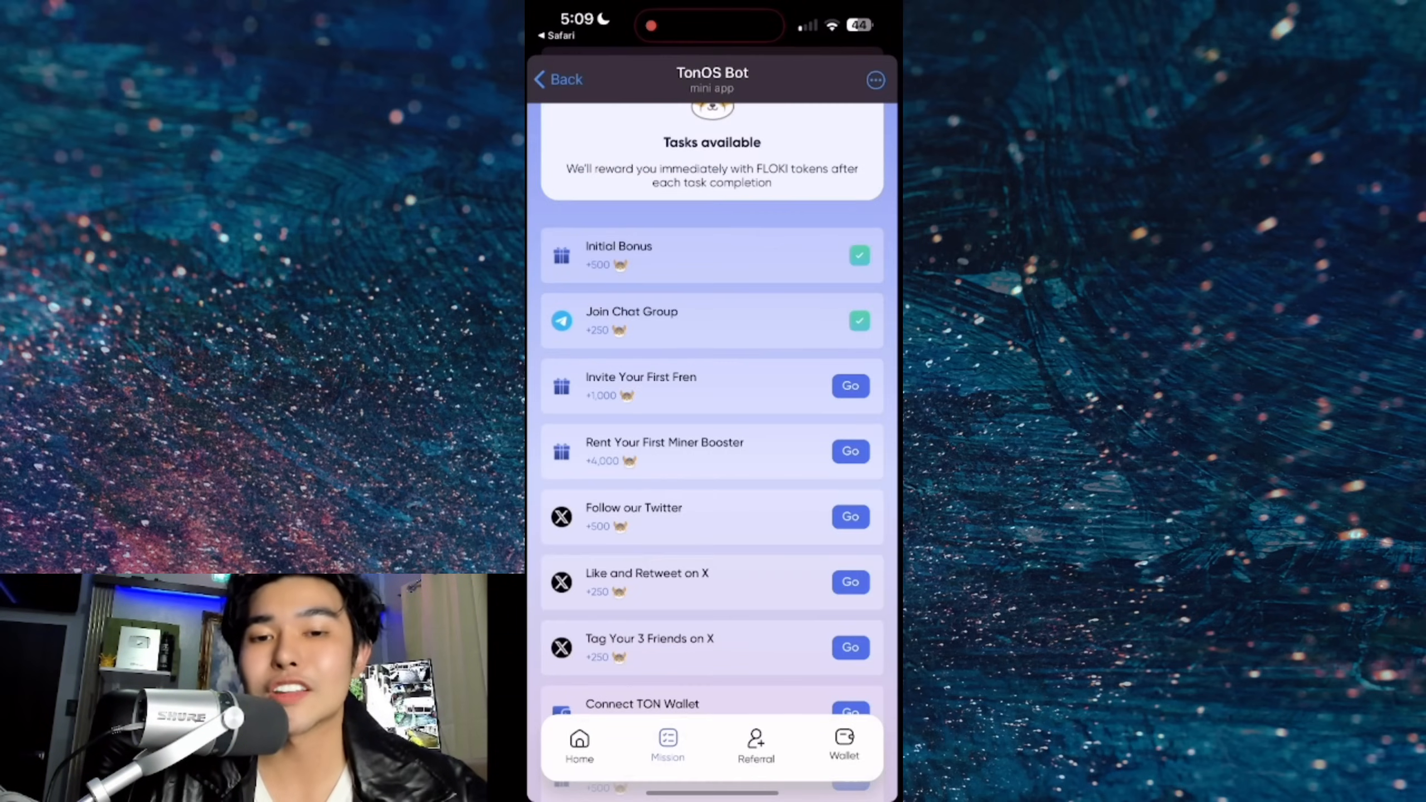
left_click(755, 744)
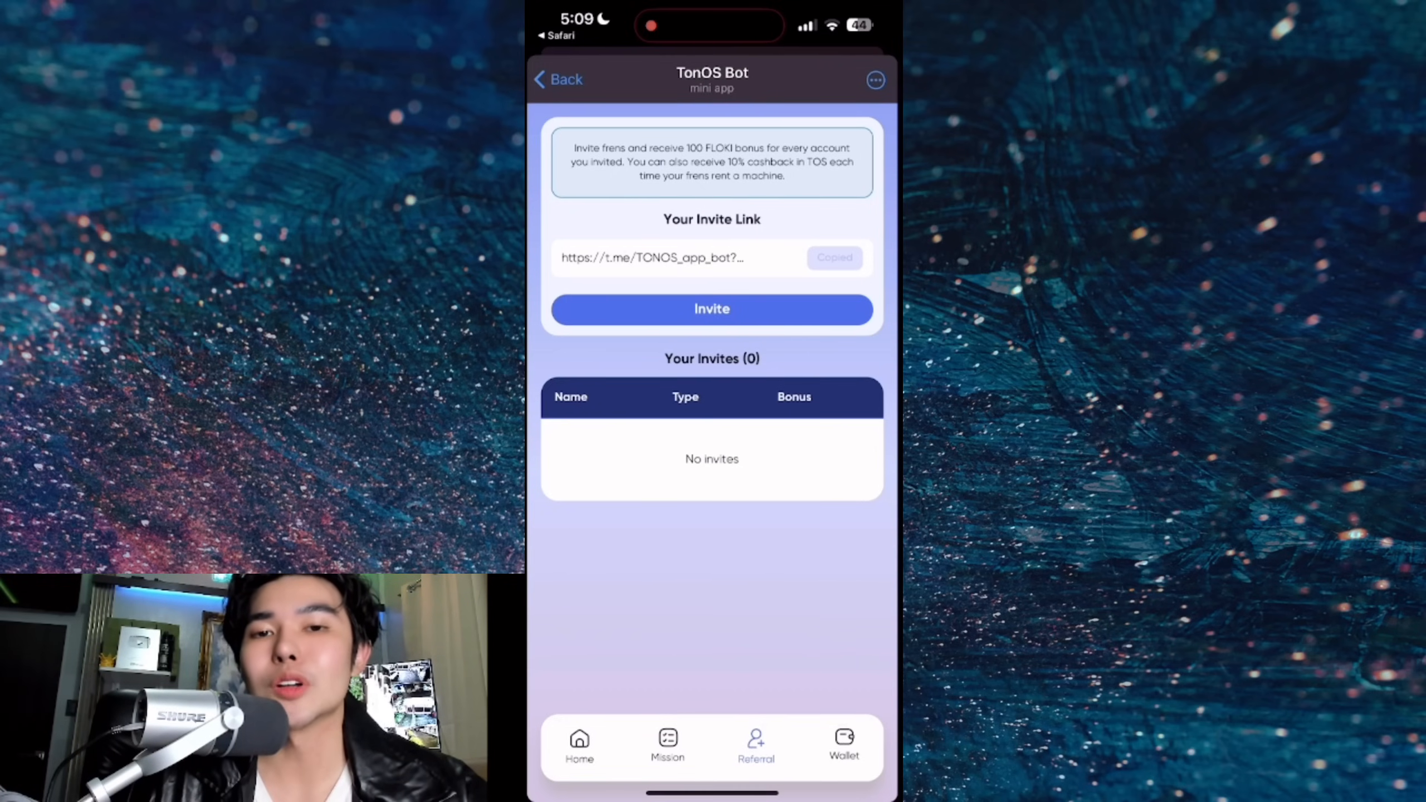
left_click(843, 745)
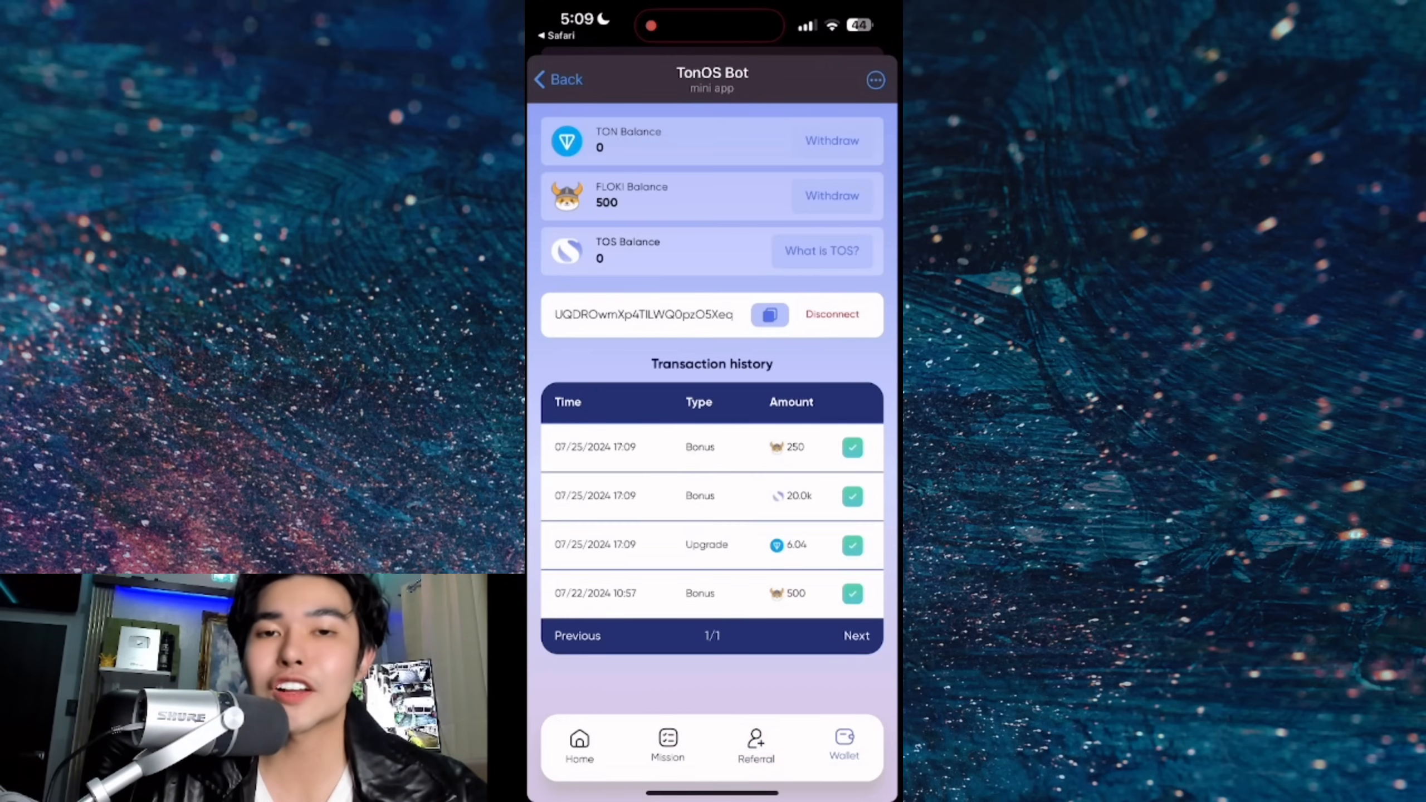
scroll("down", 3)
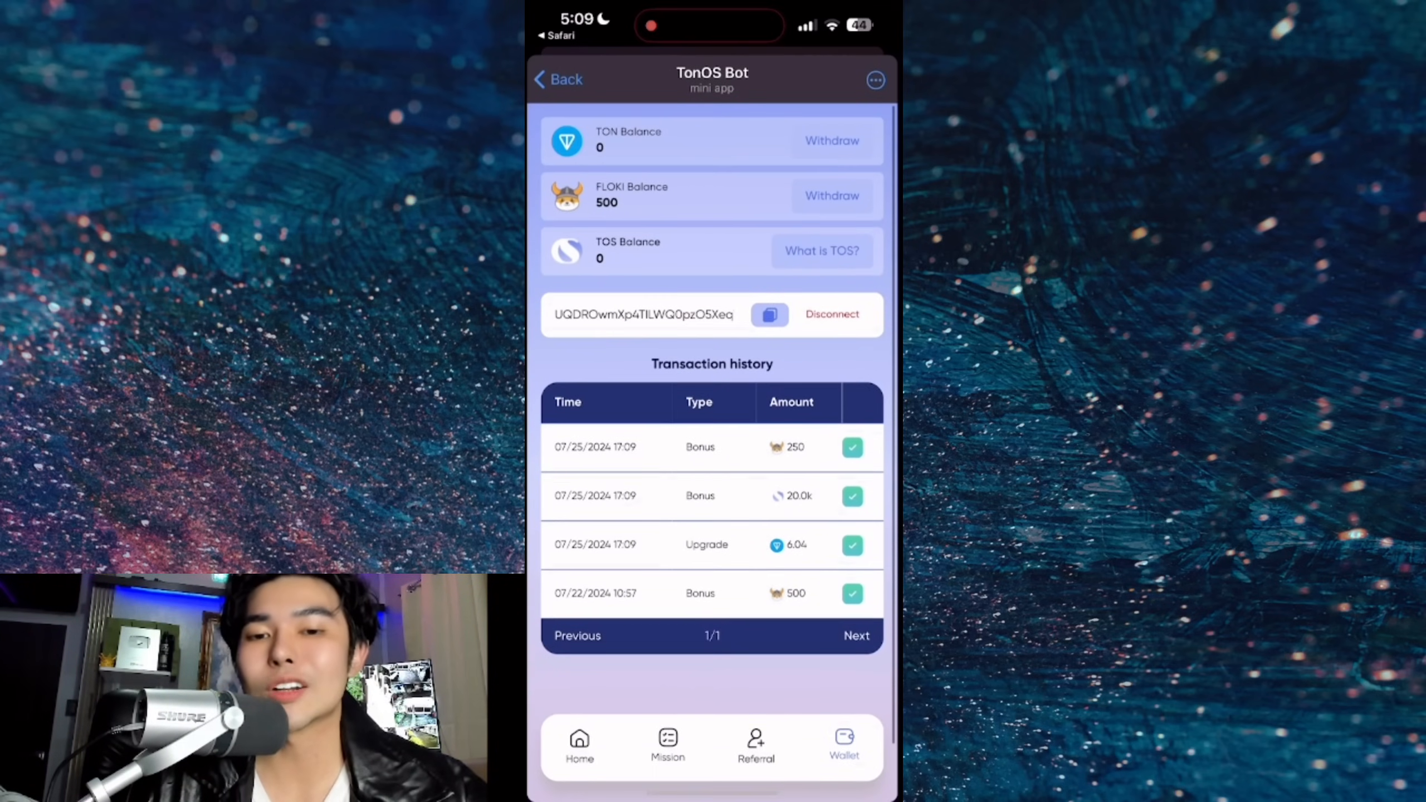
left_click(830, 195)
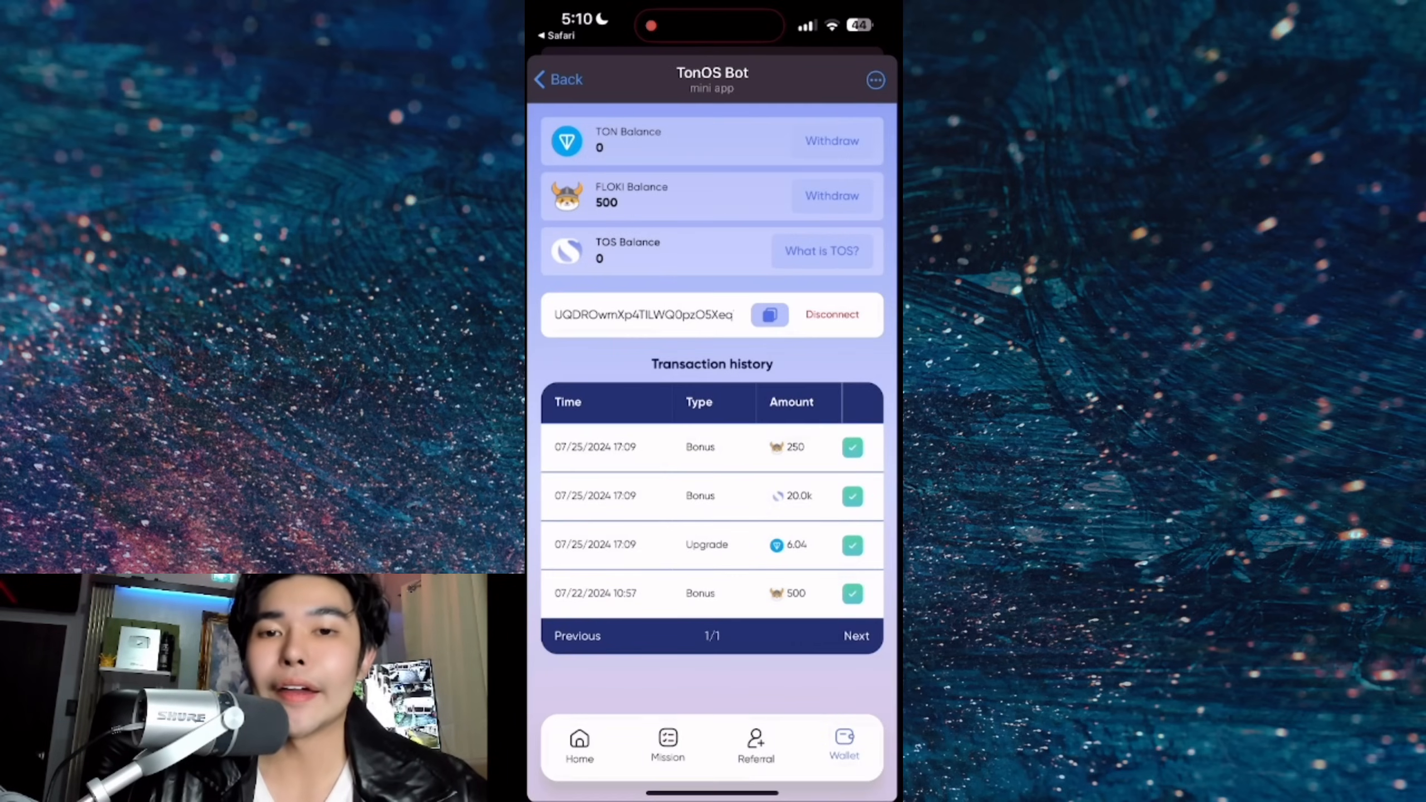
left_click(666, 744)
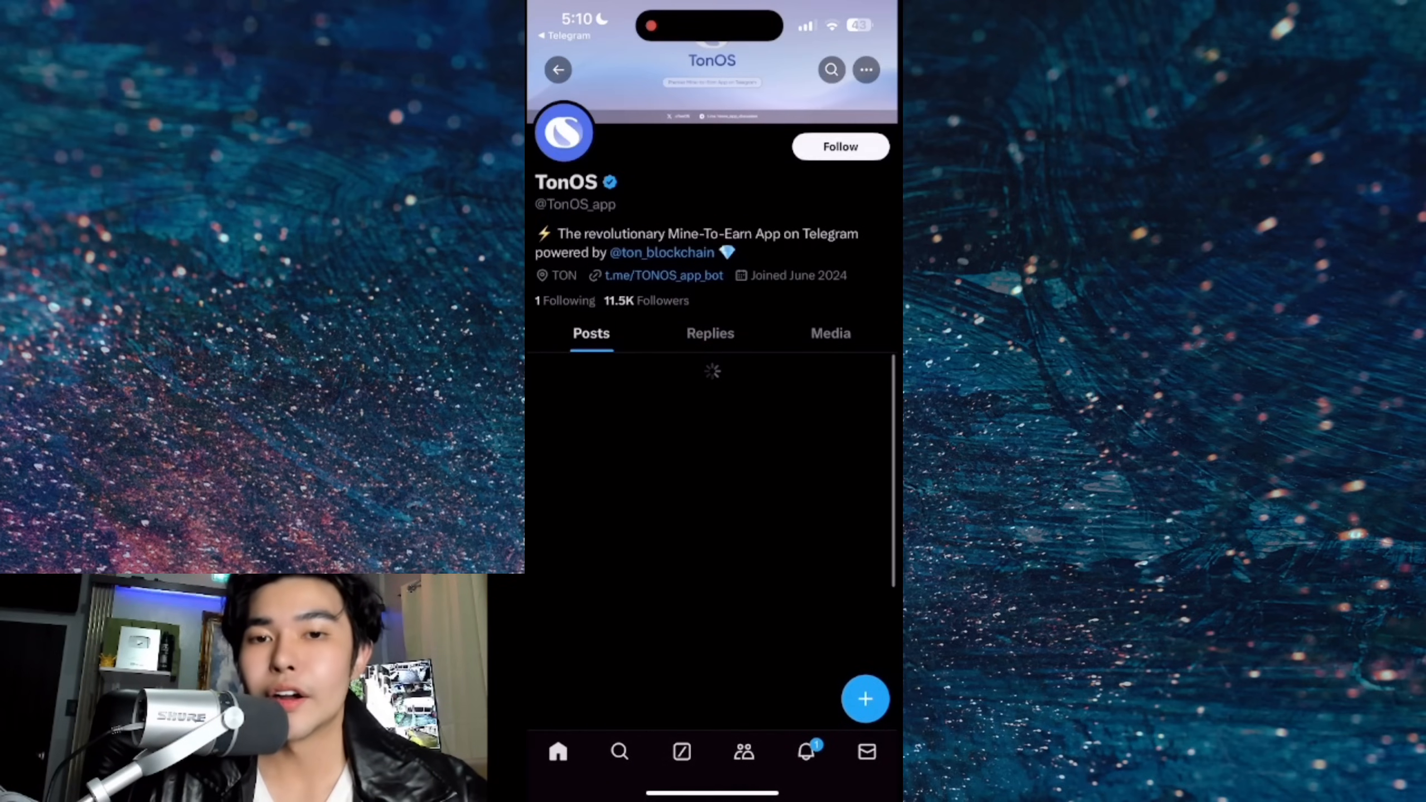
left_click(838, 147)
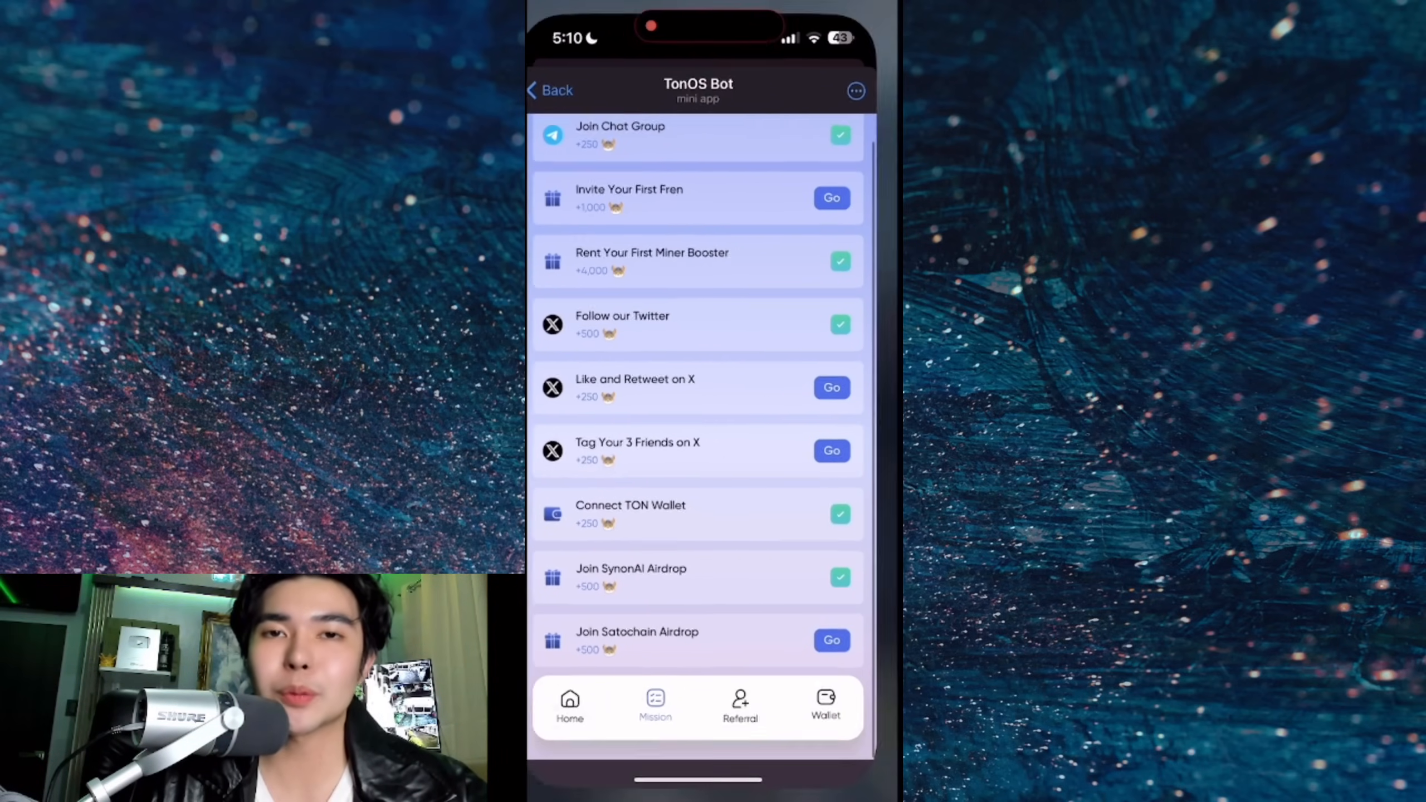
left_click(831, 639)
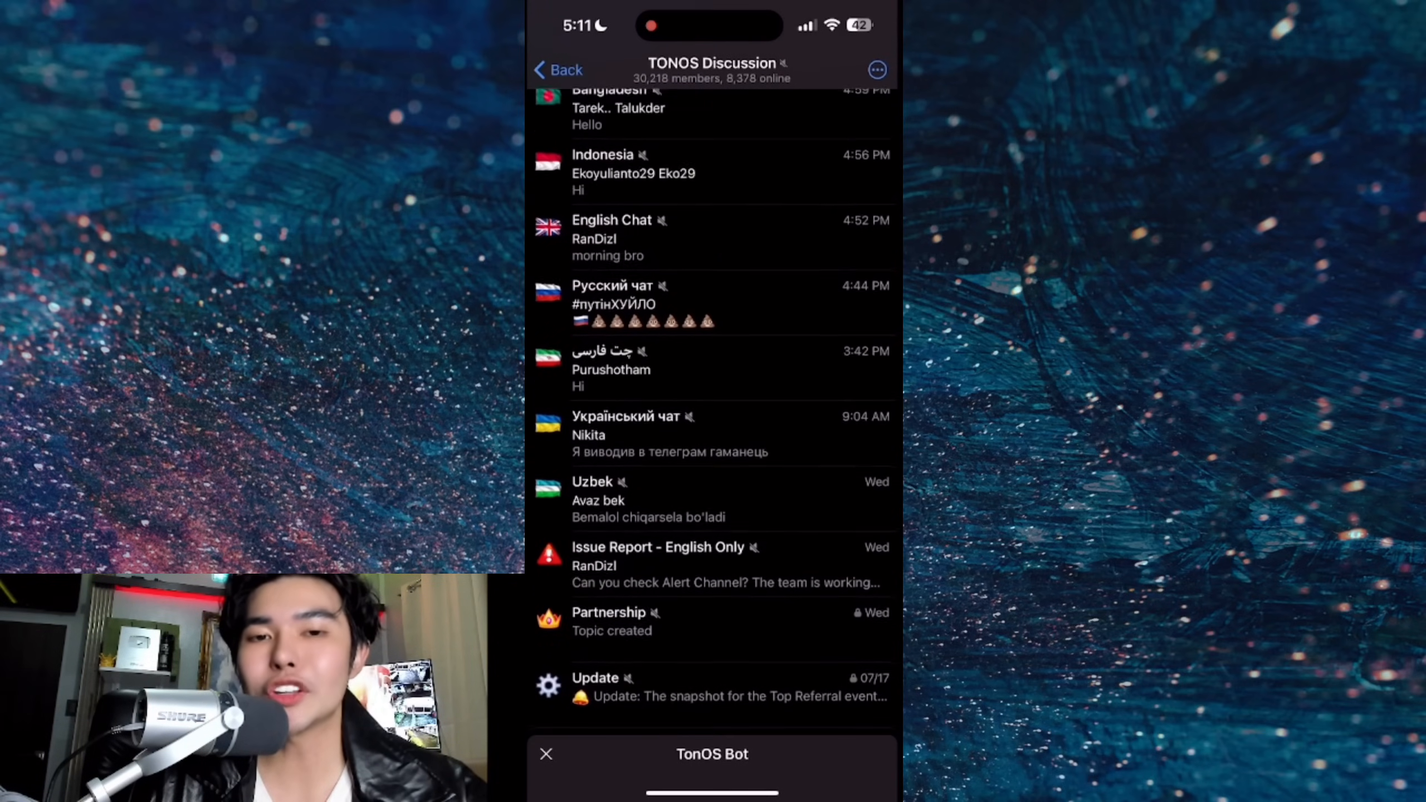
Dismiss the TOS explanation and claim the mined TON on the home screen
scroll("down", 3)
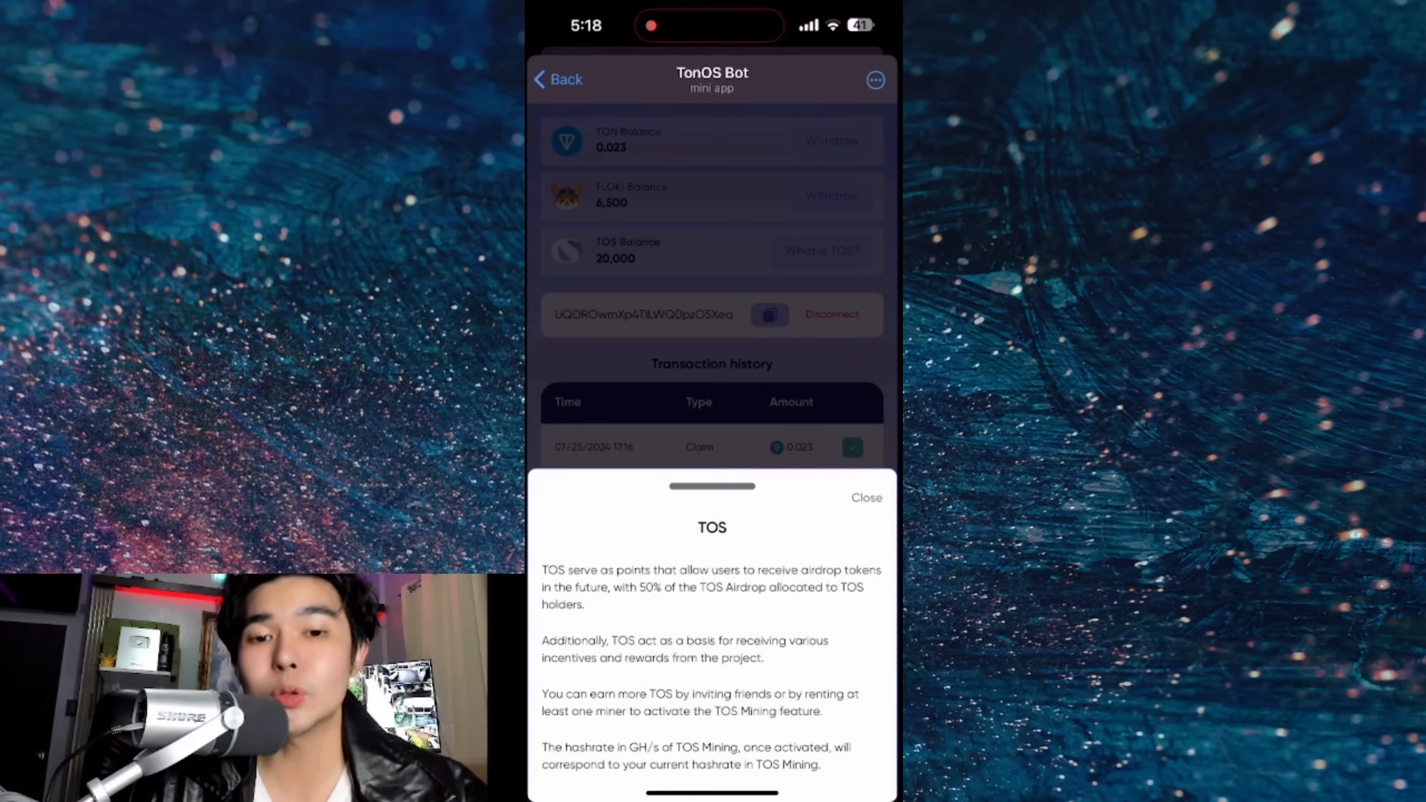
left_click(866, 497)
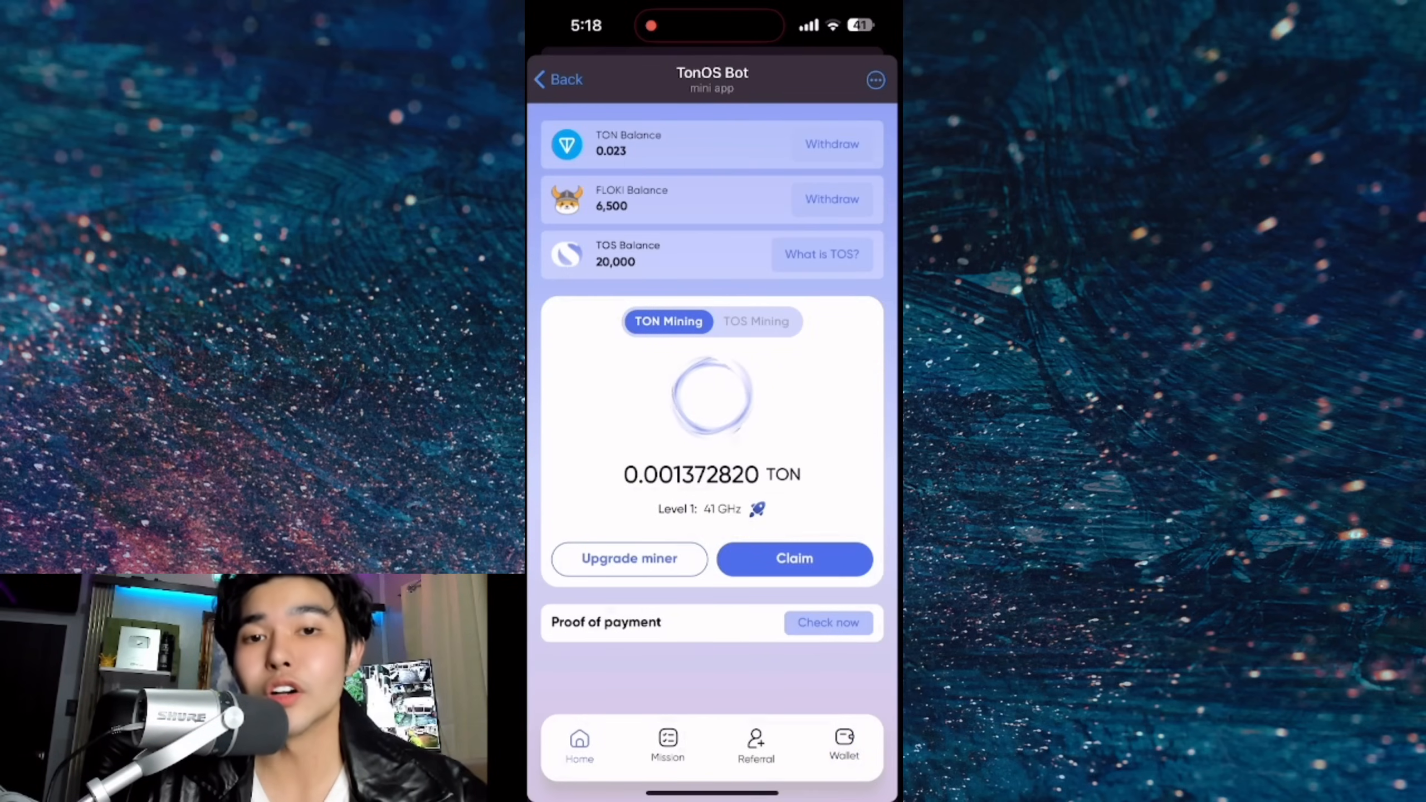
left_click(793, 557)
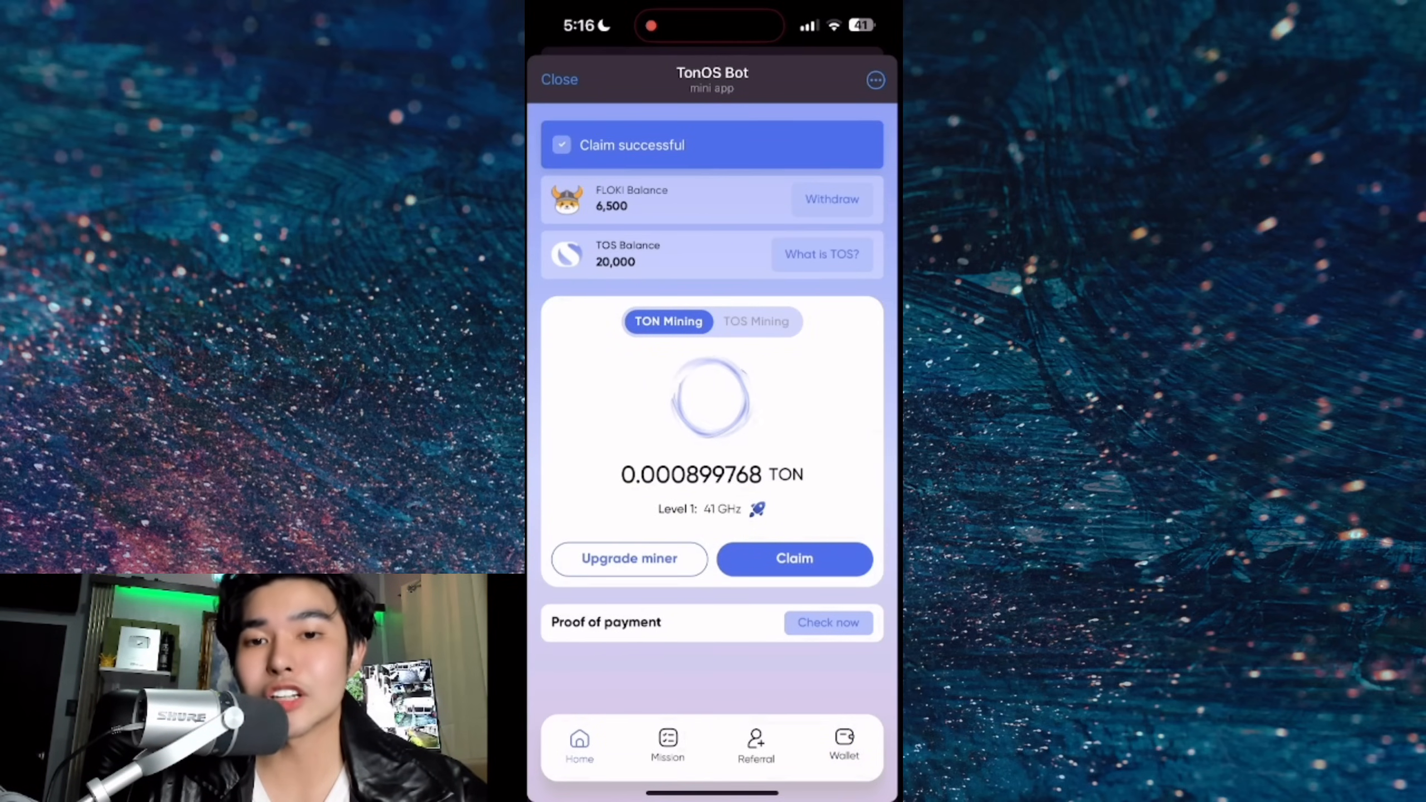
Toggle between TOS and TON mining views, then open and cancel the TON withdrawal form
left_click(756, 321)
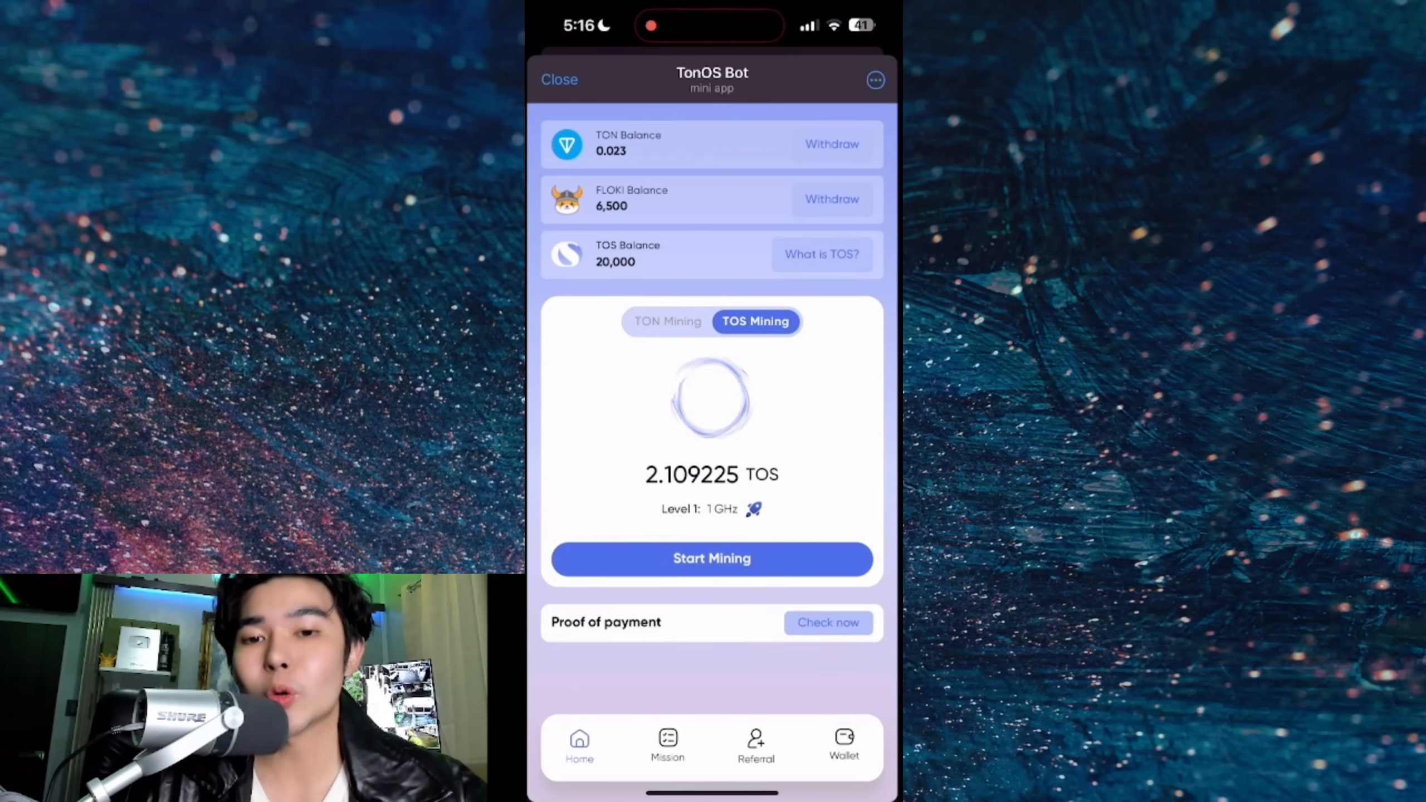
left_click(667, 321)
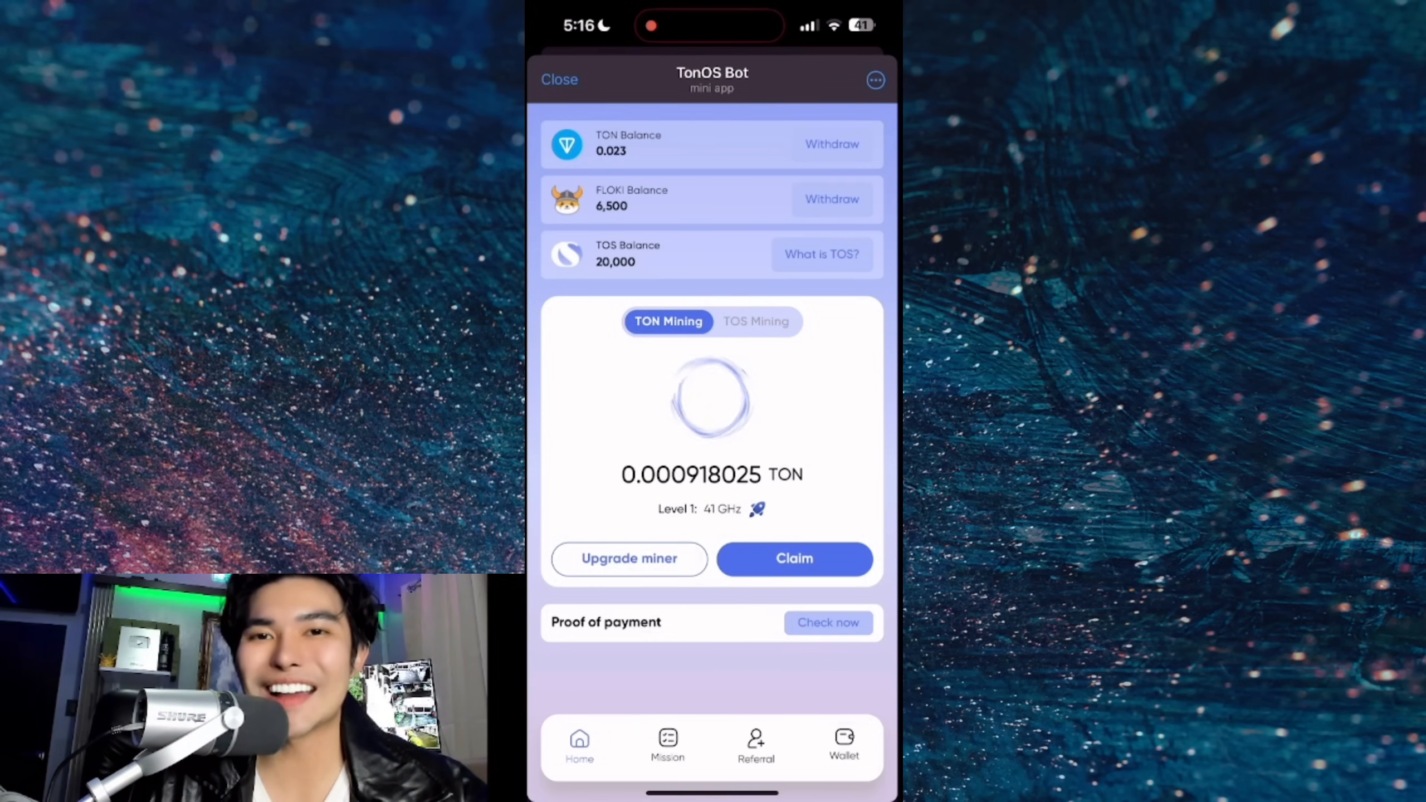
left_click(830, 143)
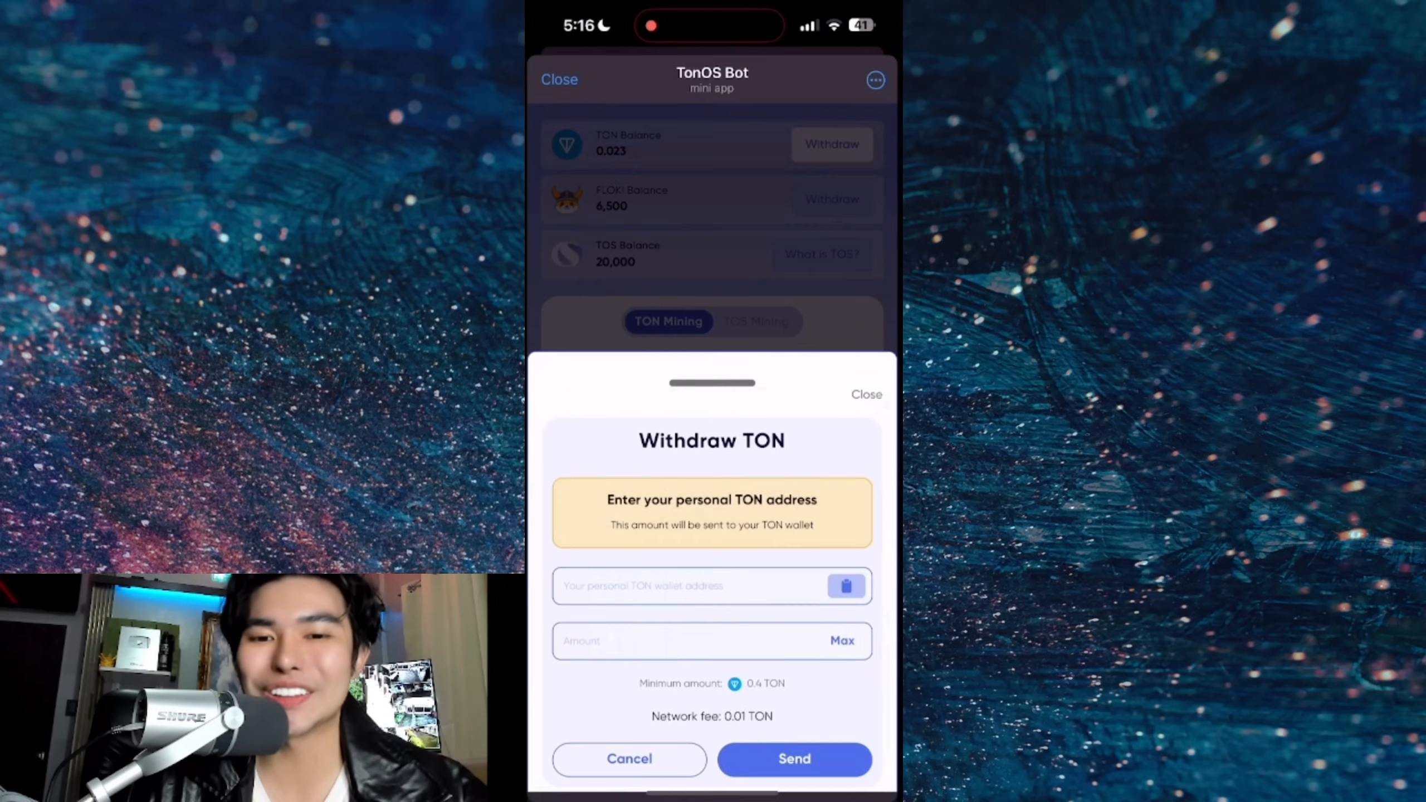
left_click(866, 394)
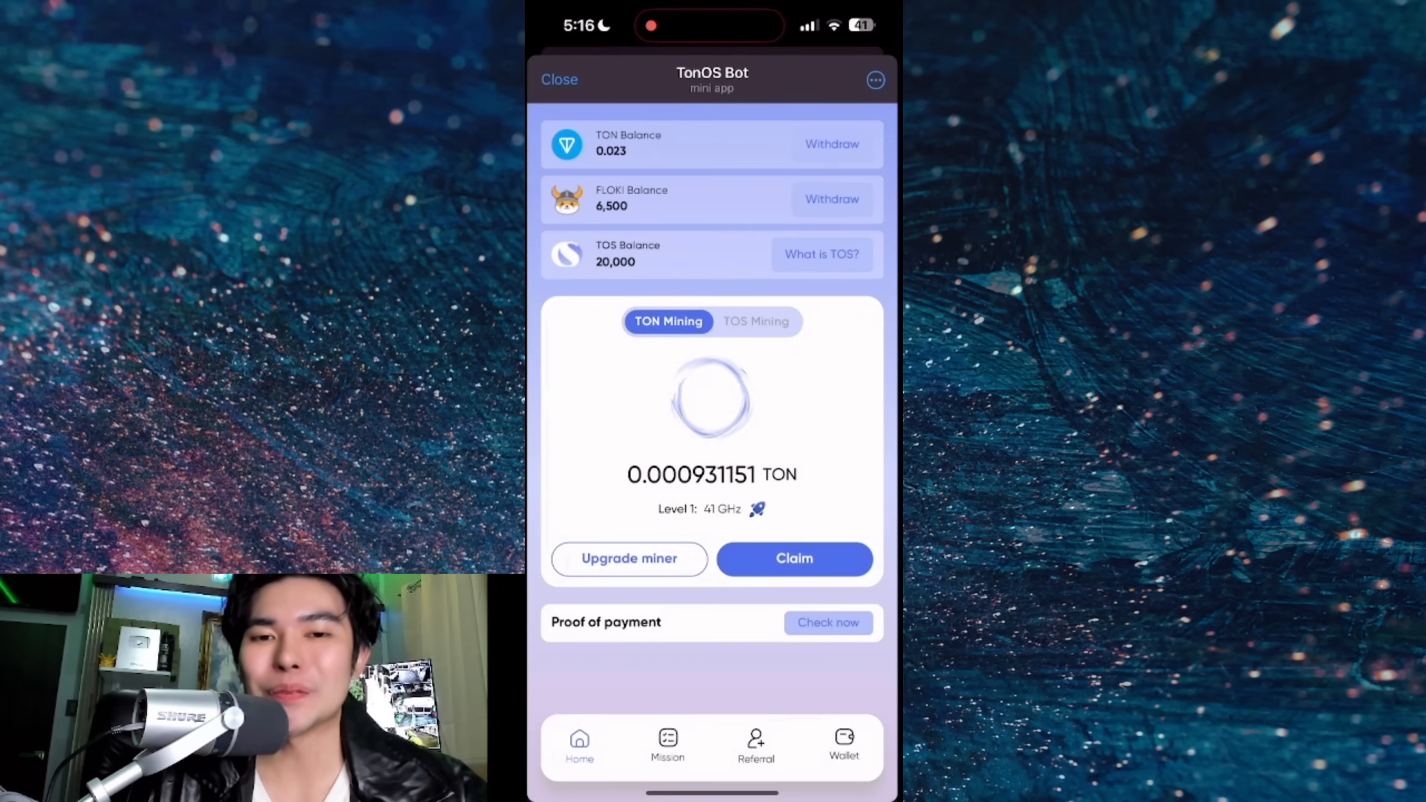